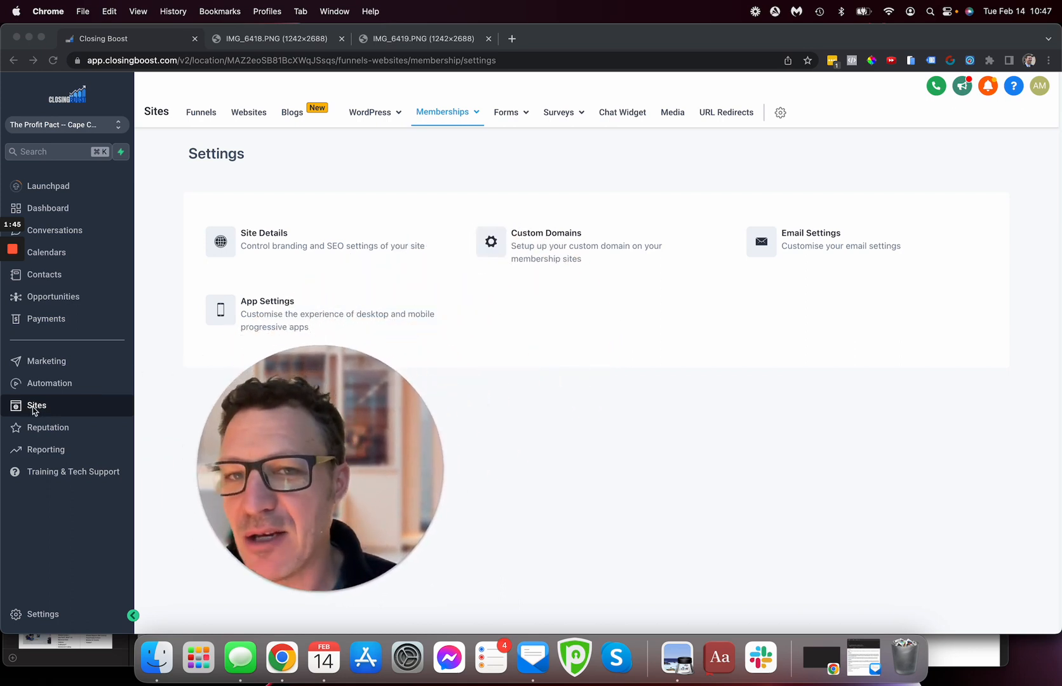
mouse_move(446, 115)
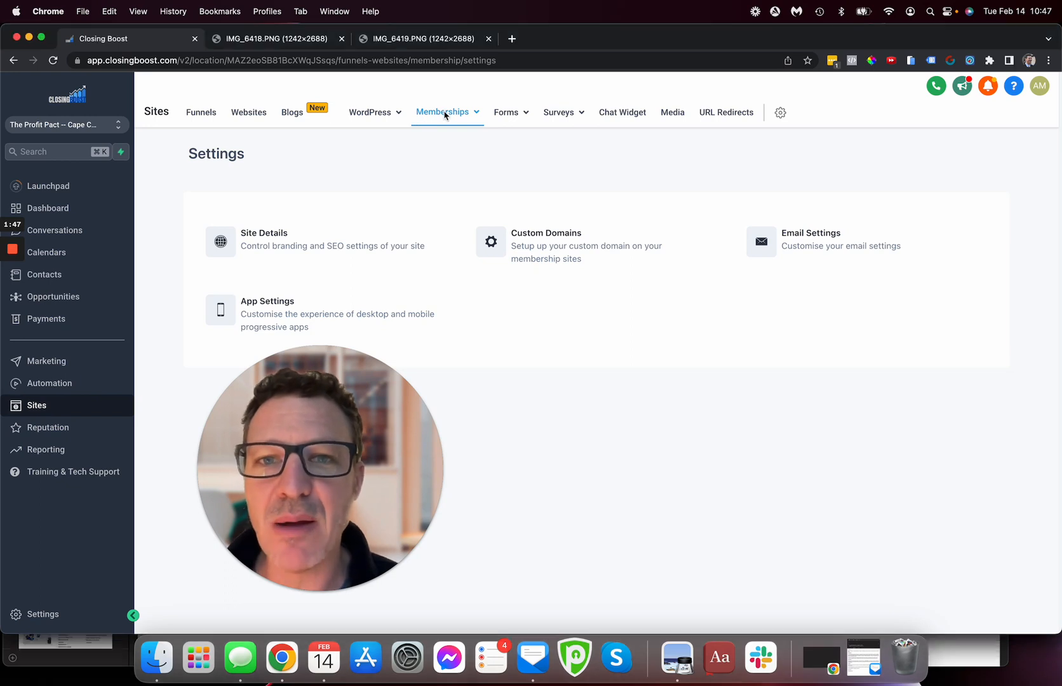
Navigate from the membership sections list into the App Settings for The Profit Pact.
left_click(444, 112)
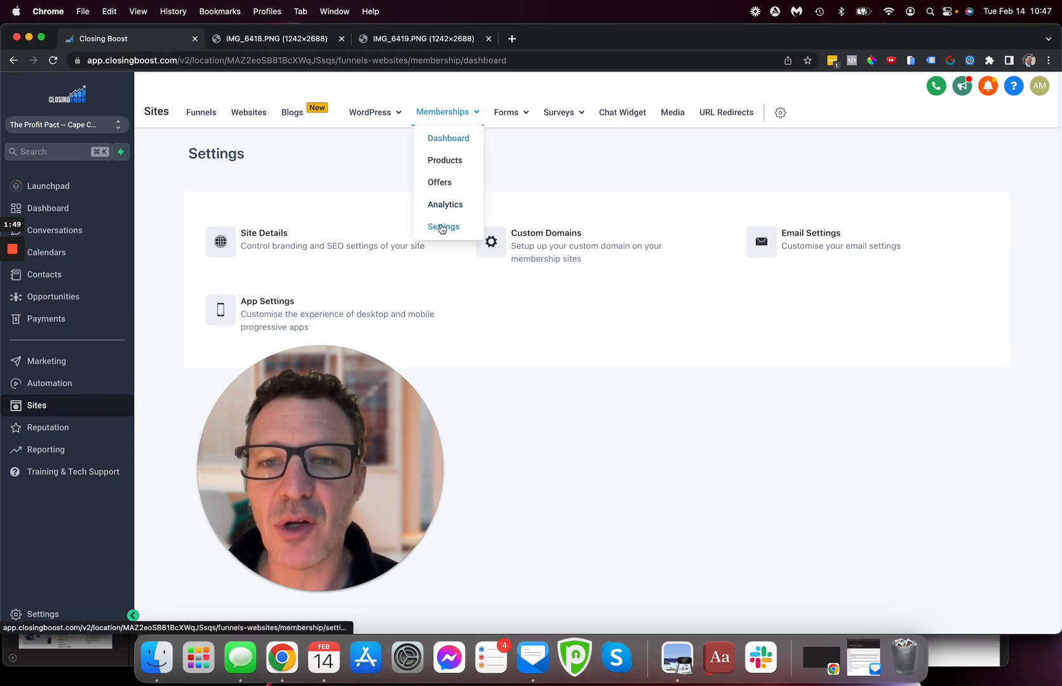
left_click(443, 226)
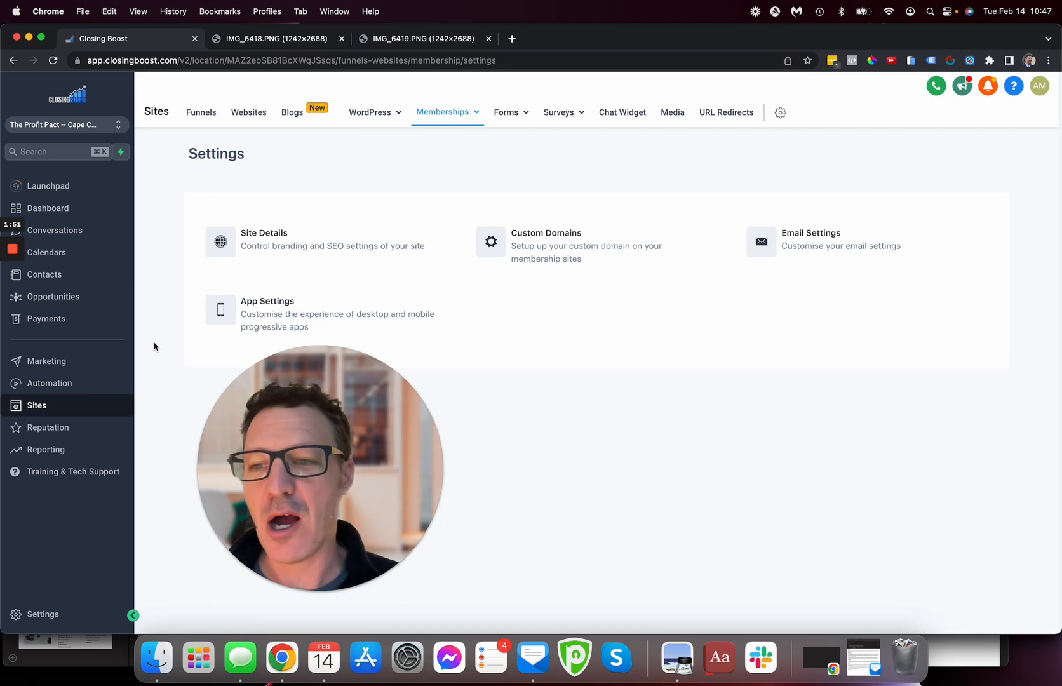
left_click(443, 112)
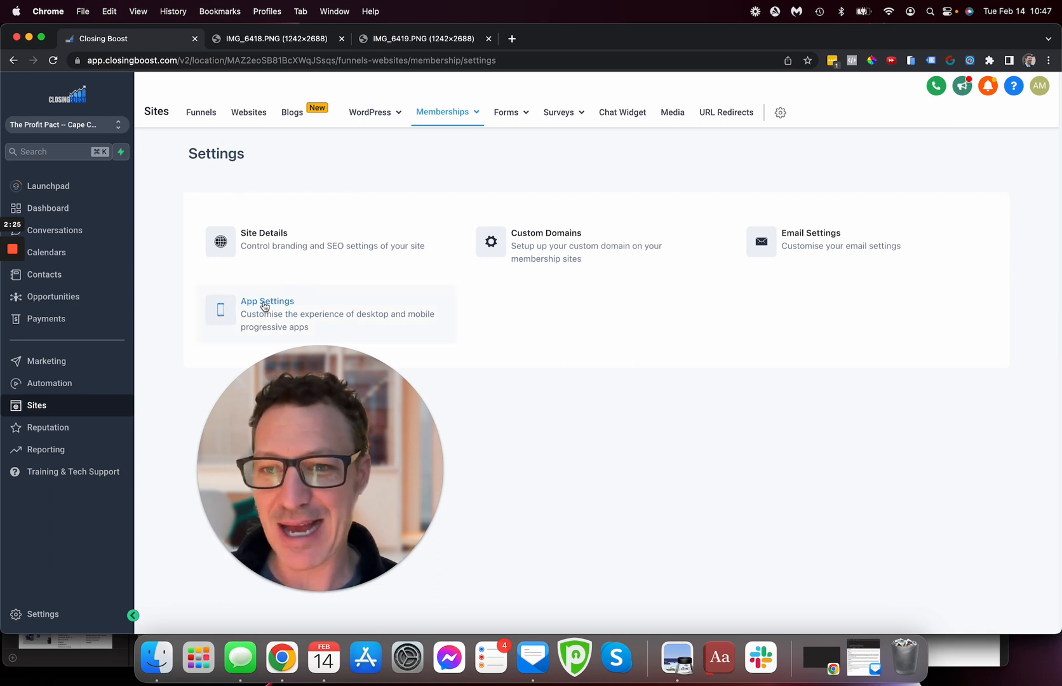
left_click(266, 314)
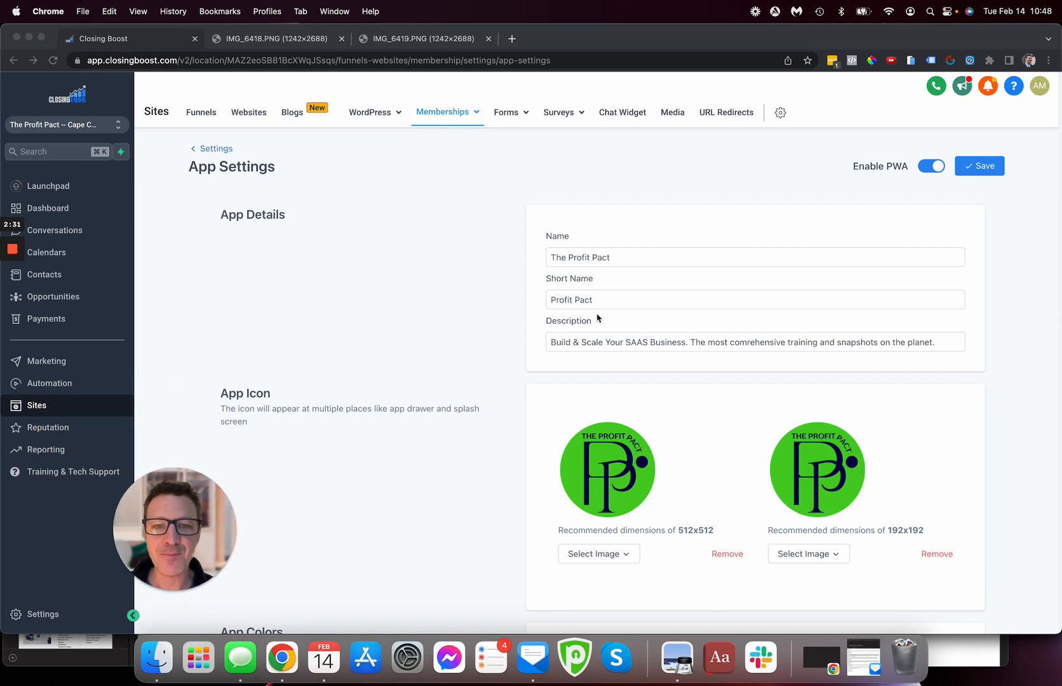
mouse_move(597, 217)
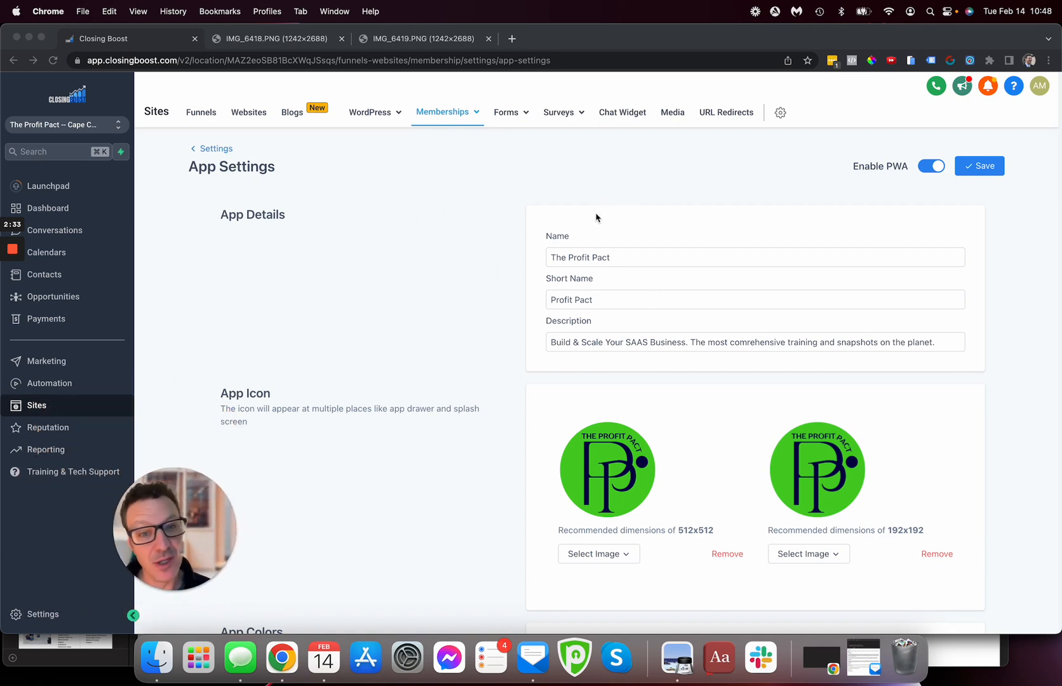
mouse_move(588, 296)
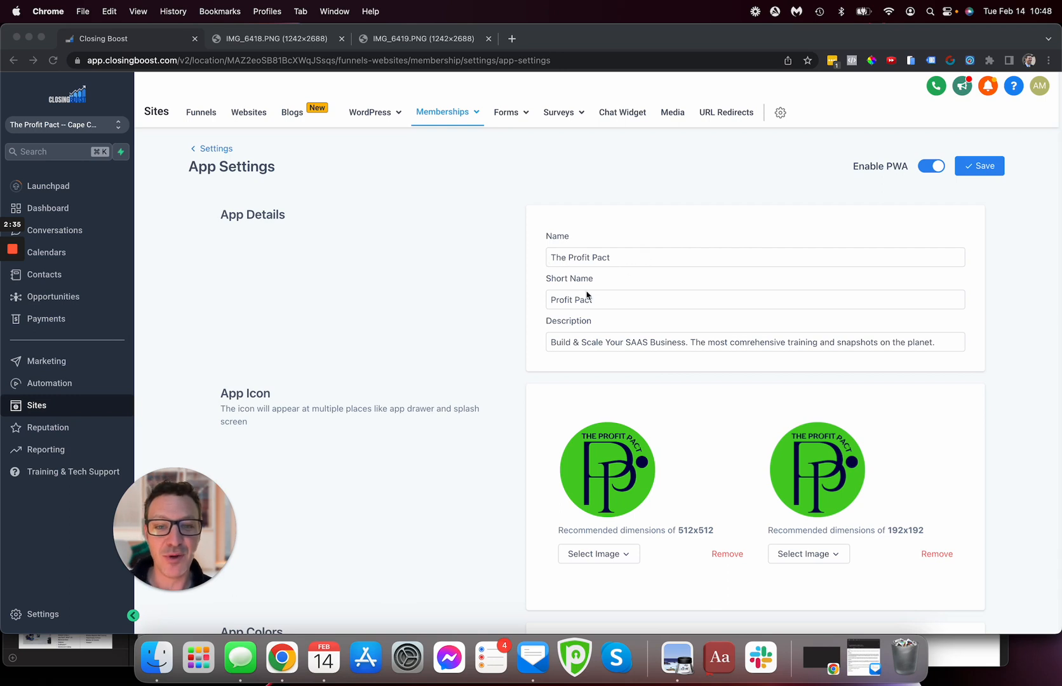
Fix the typo in the app description and save the settings with Enable PWA on.
scroll("down", 3)
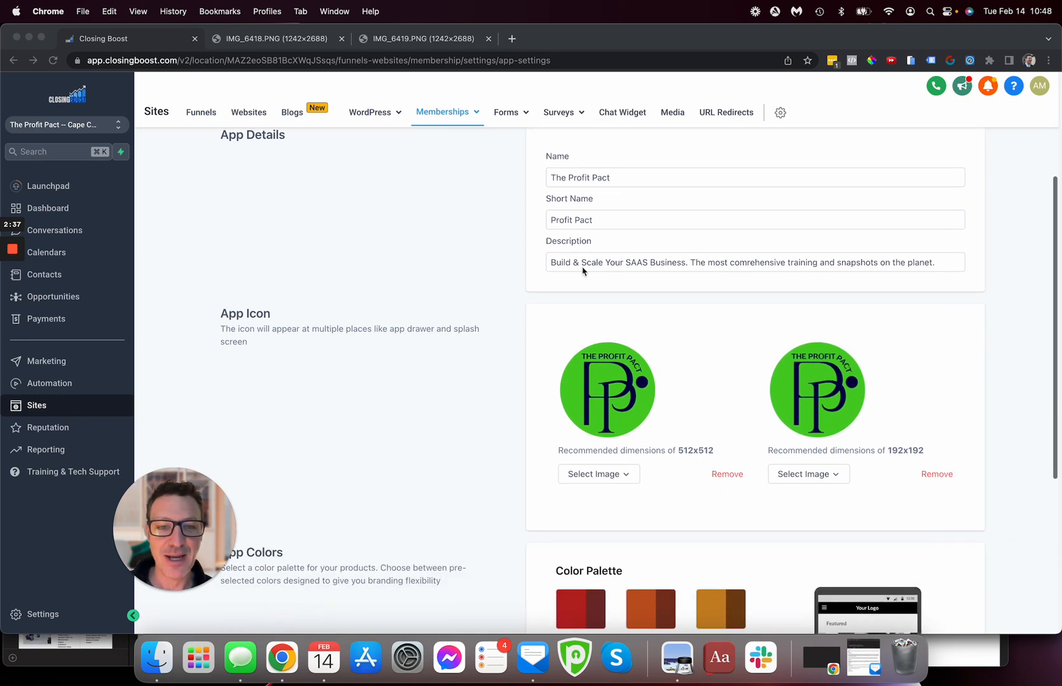
mouse_move(611, 272)
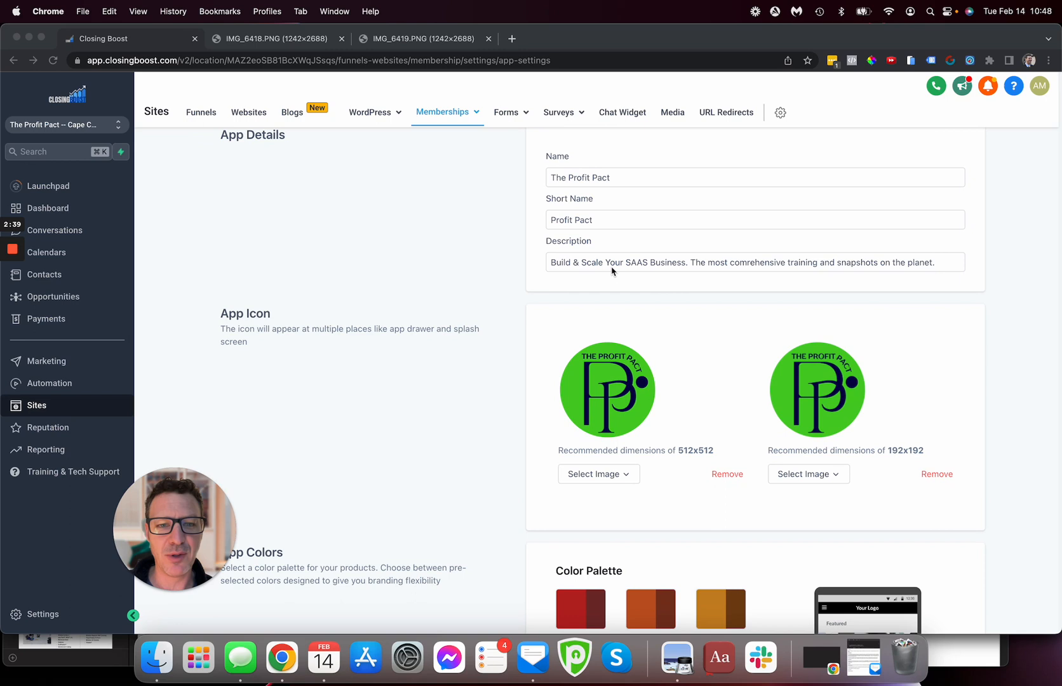
mouse_move(749, 267)
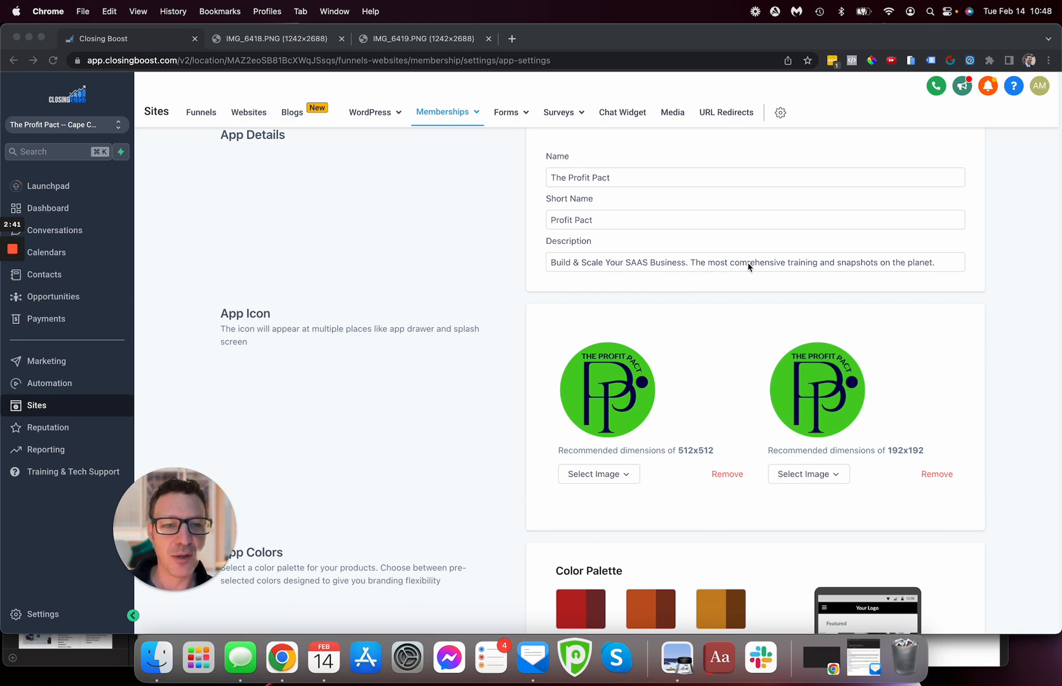
left_click(752, 261)
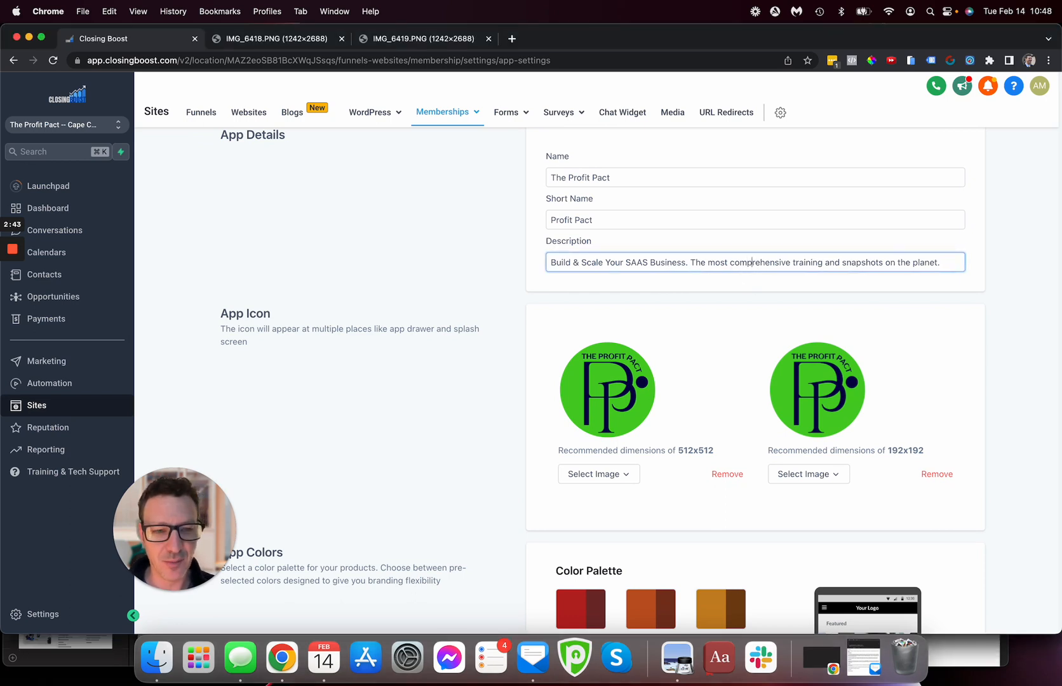
scroll("up", 3)
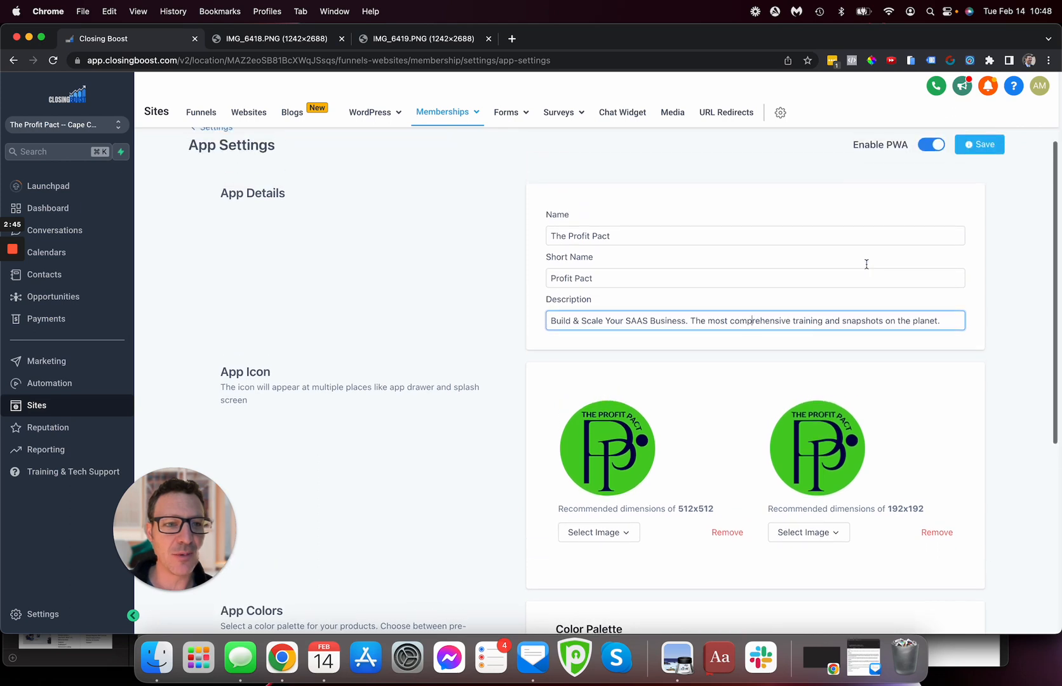
left_click(980, 144)
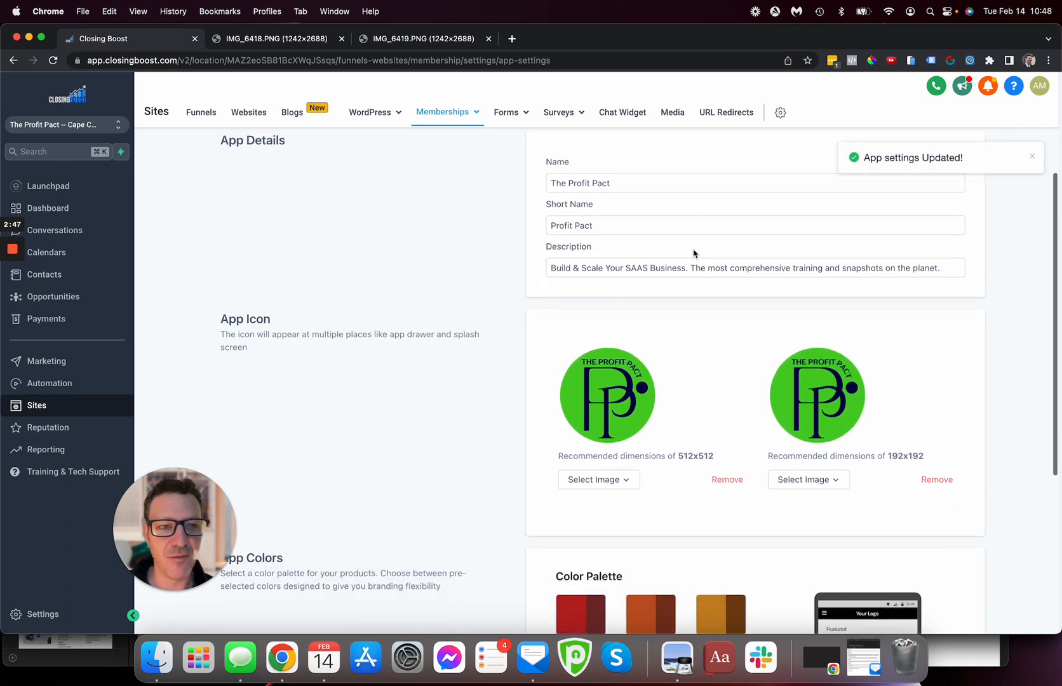
scroll("down", 3)
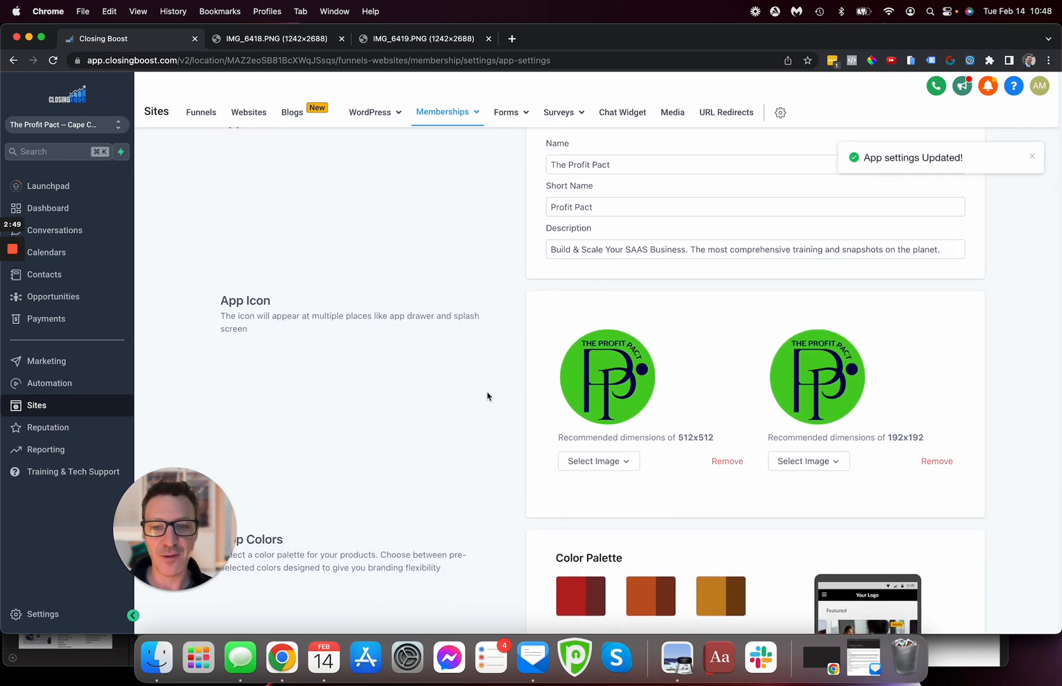
scroll("down", 3)
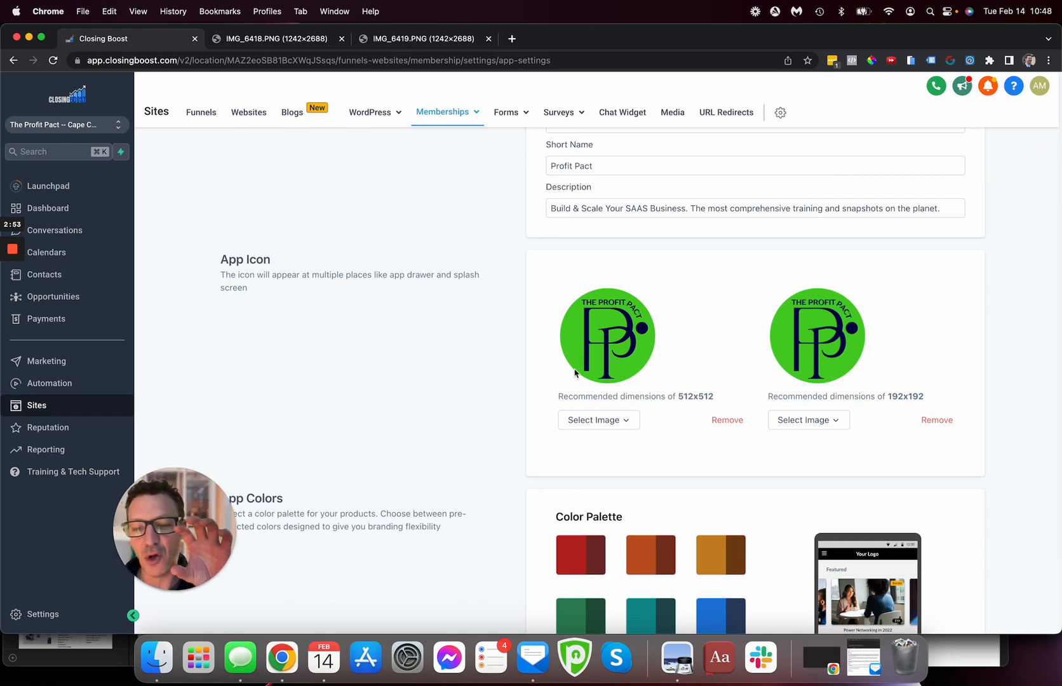
mouse_move(473, 450)
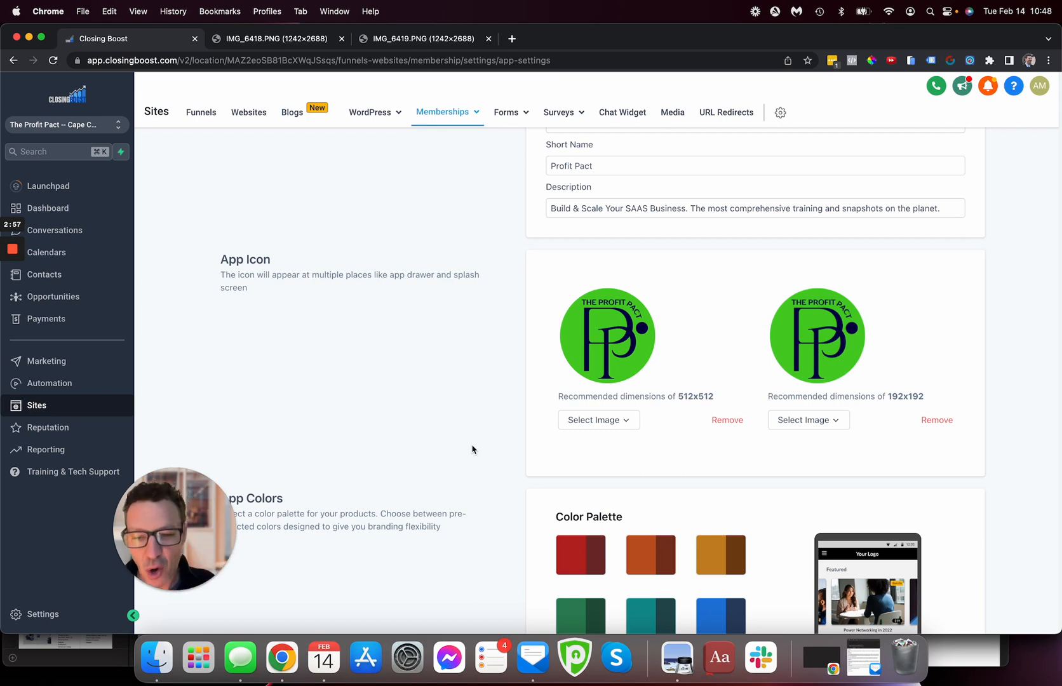
mouse_move(549, 389)
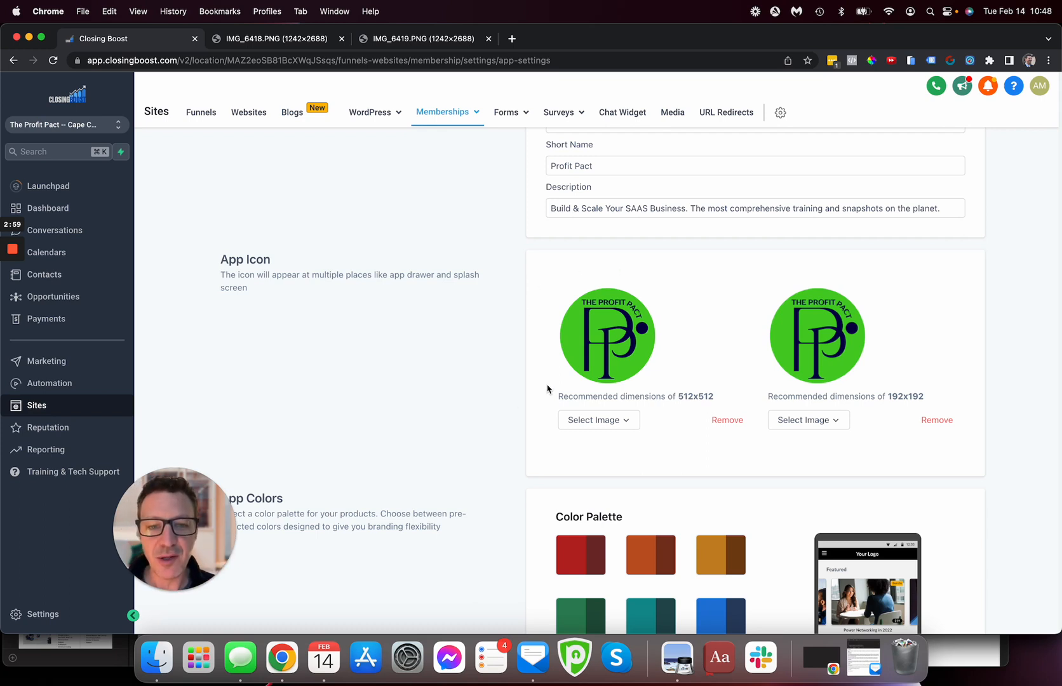
mouse_move(694, 330)
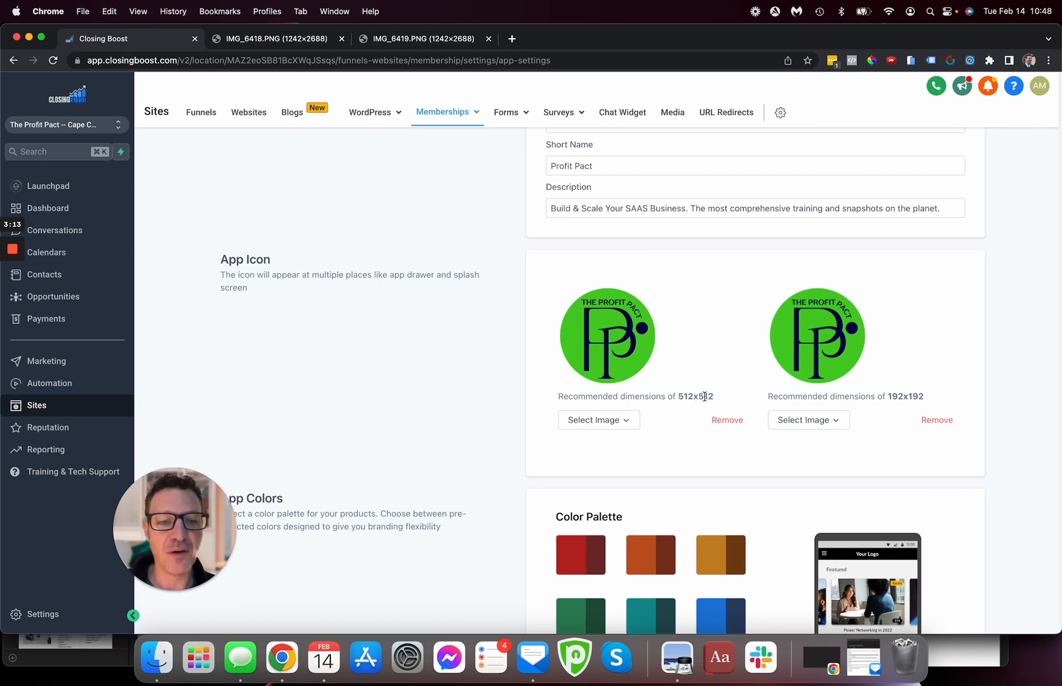
mouse_move(607, 313)
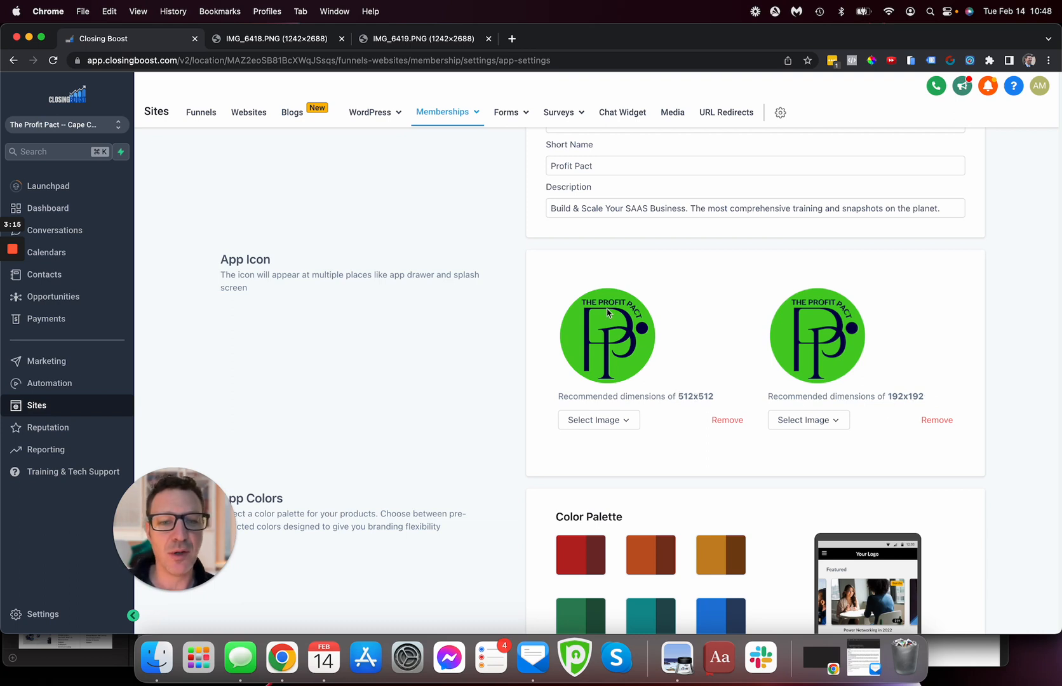
mouse_move(657, 383)
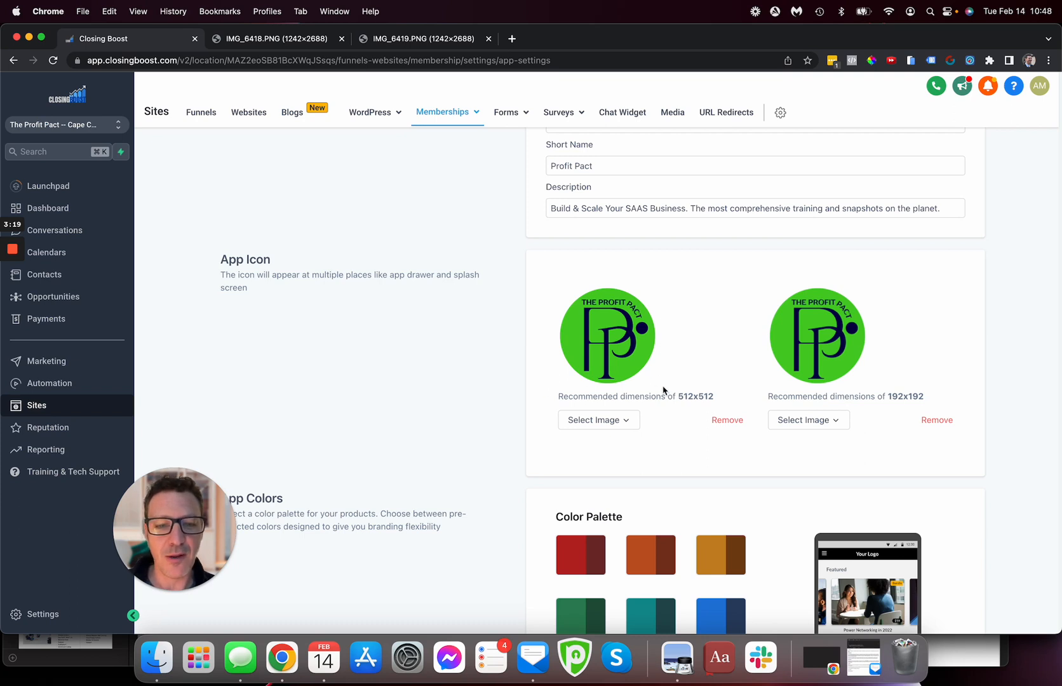
mouse_move(562, 288)
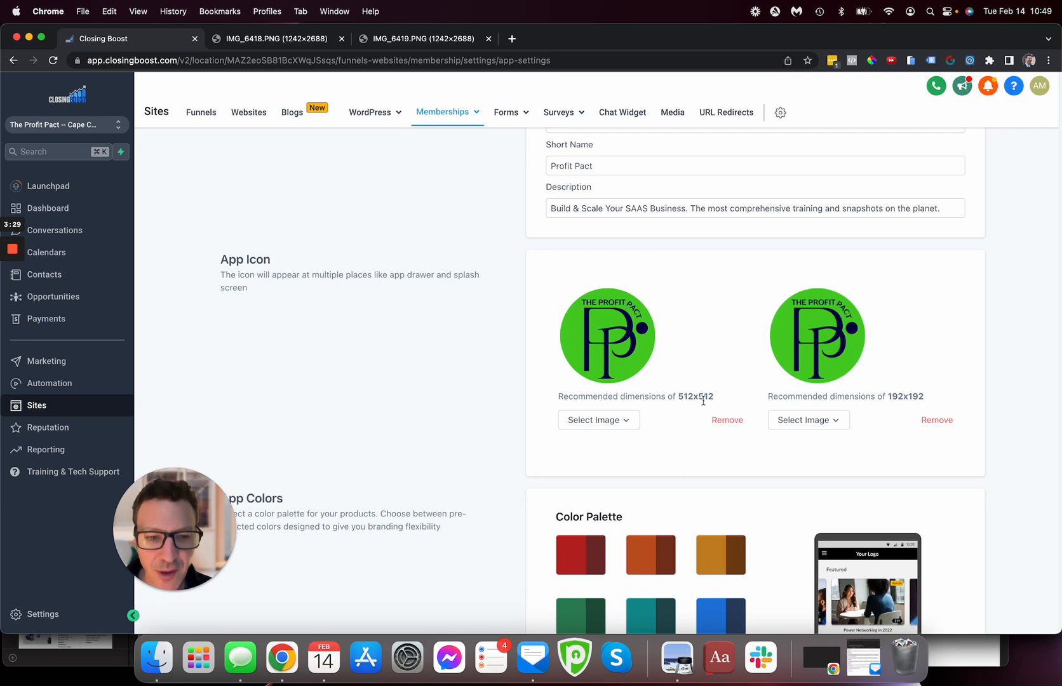
scroll("down", 3)
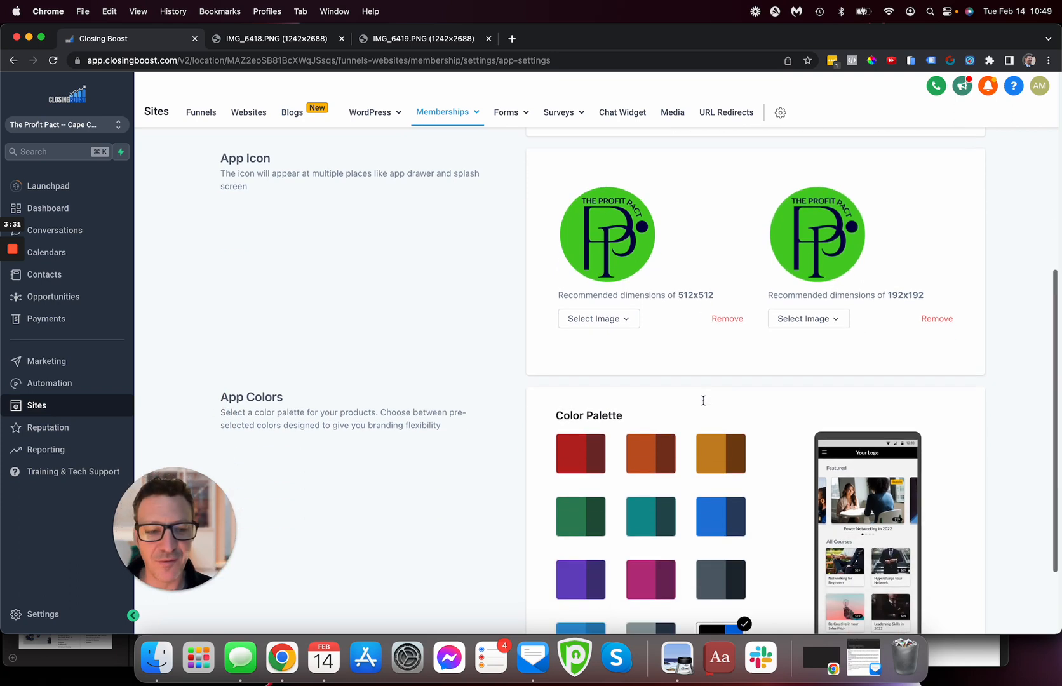
scroll("down", 3)
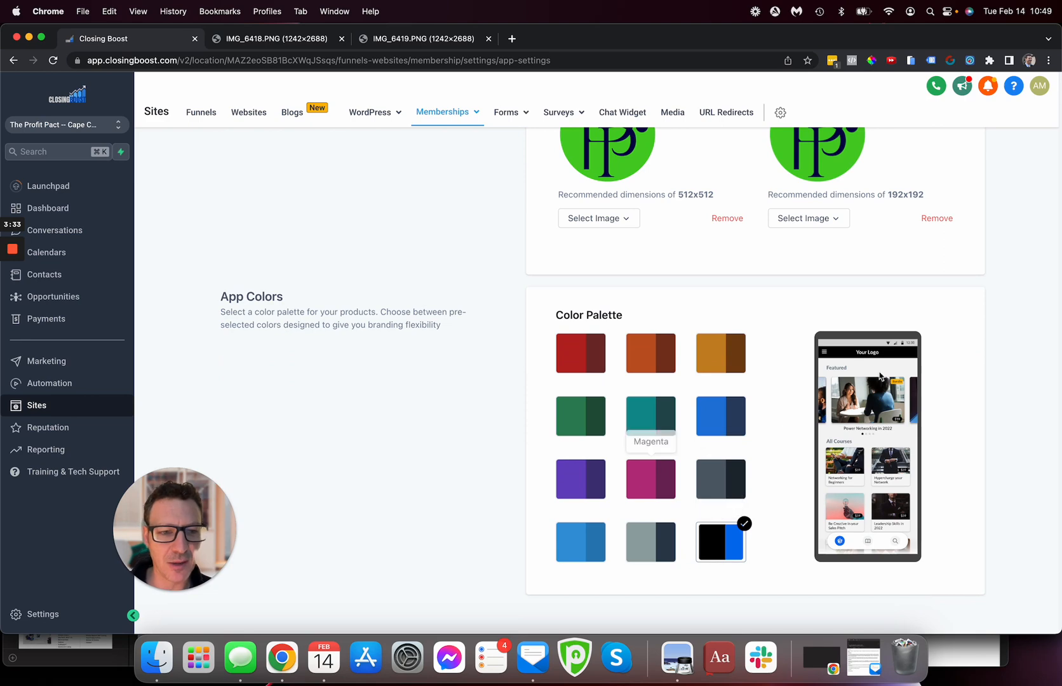
left_click(581, 352)
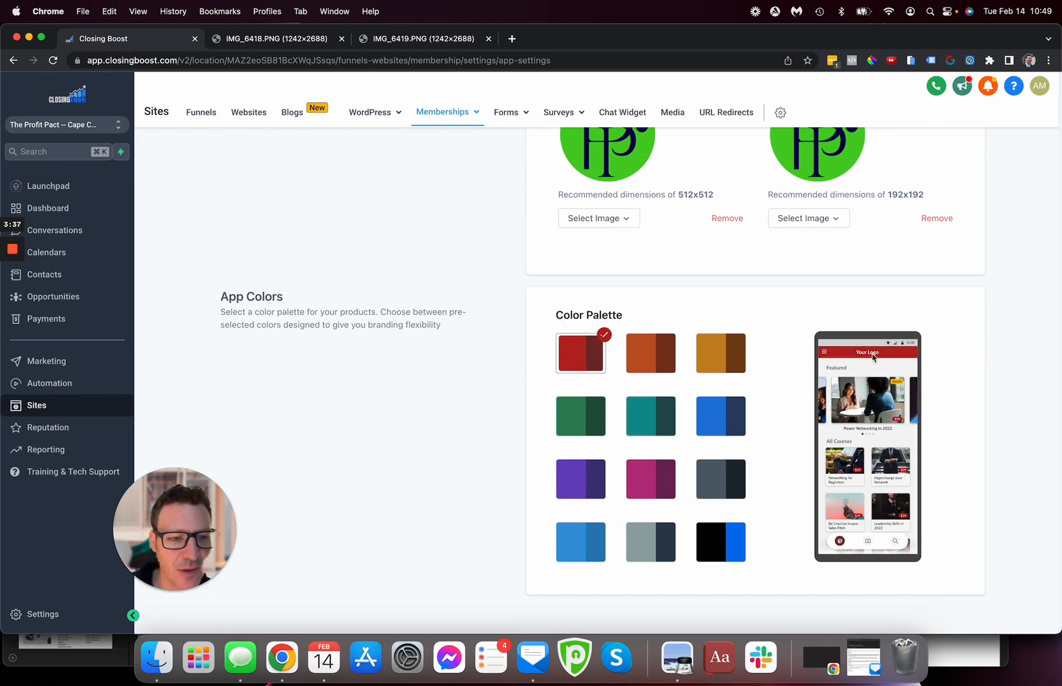
left_click(650, 416)
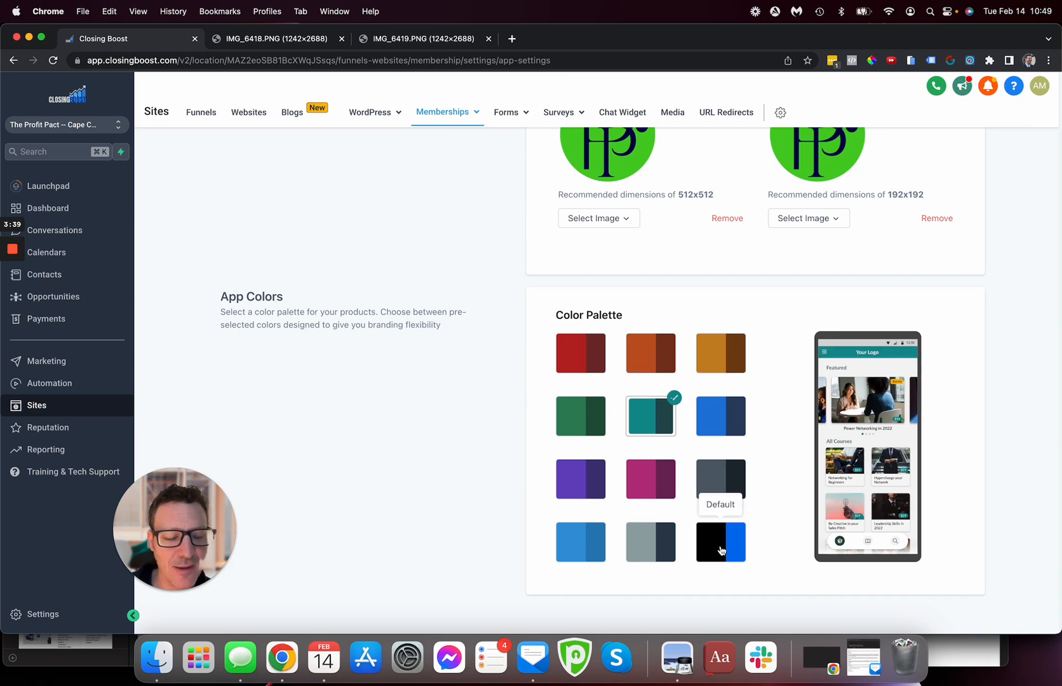
left_click(720, 541)
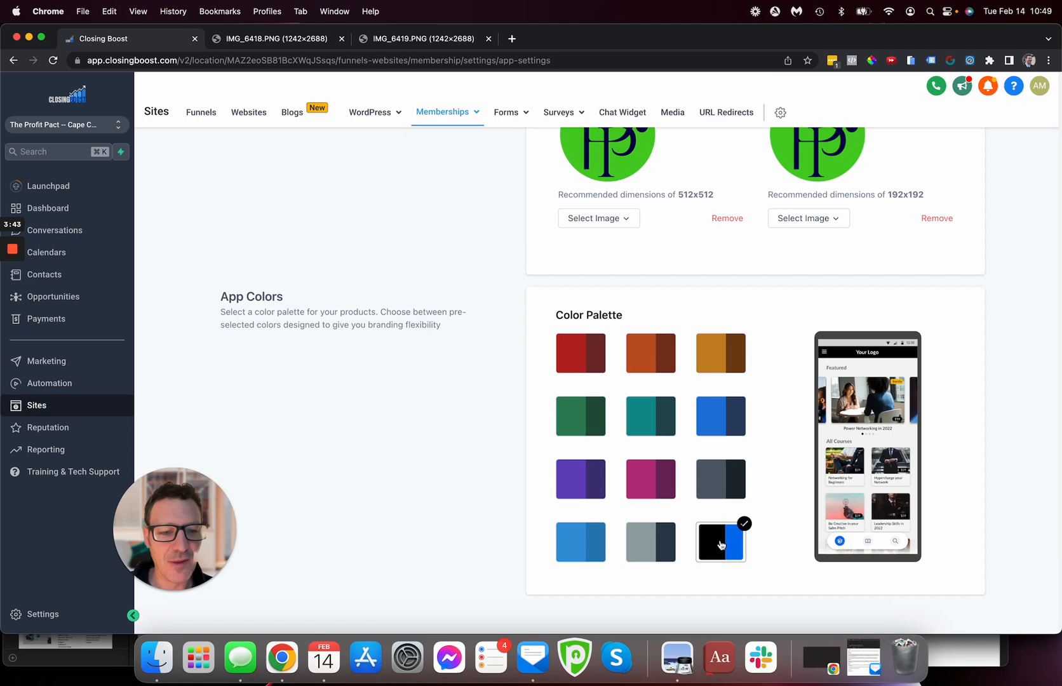
mouse_move(720, 542)
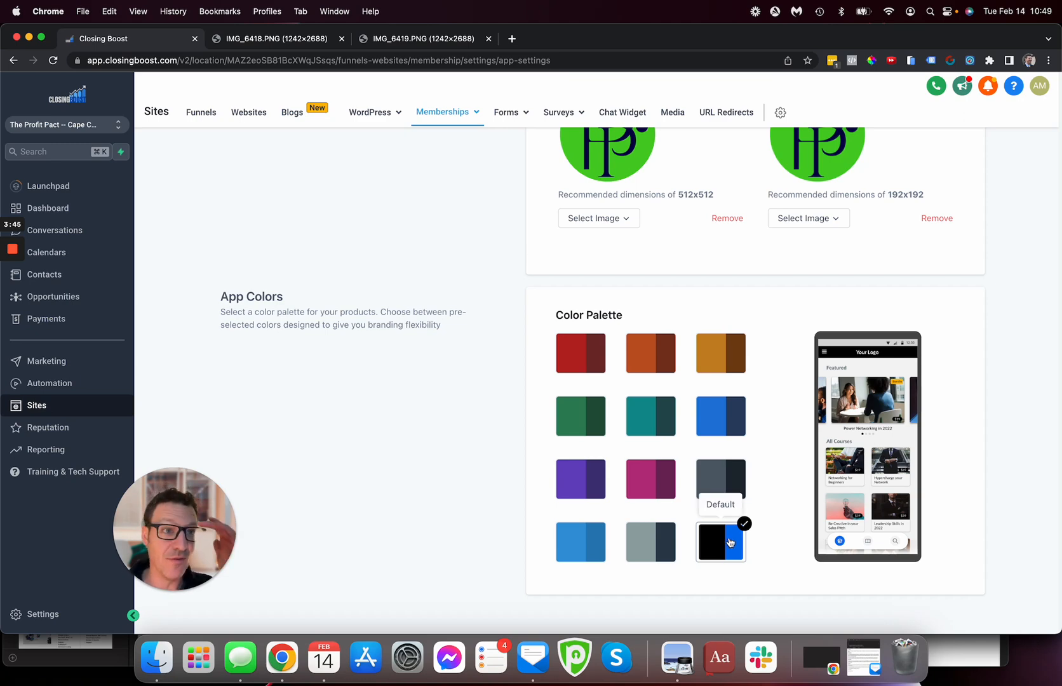
mouse_move(620, 332)
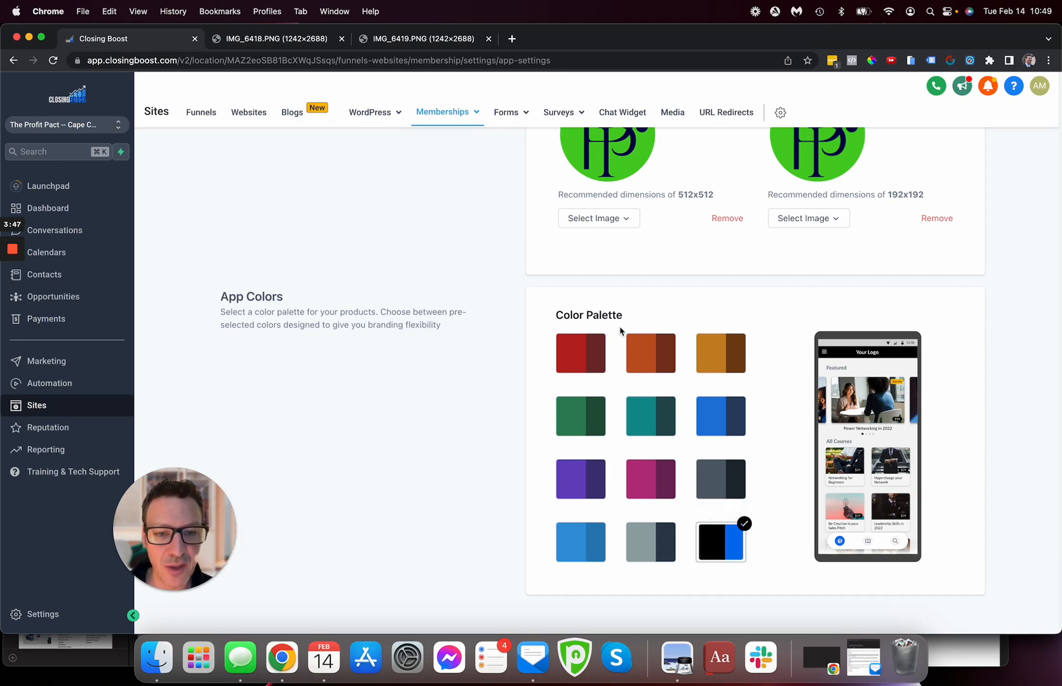
mouse_move(787, 411)
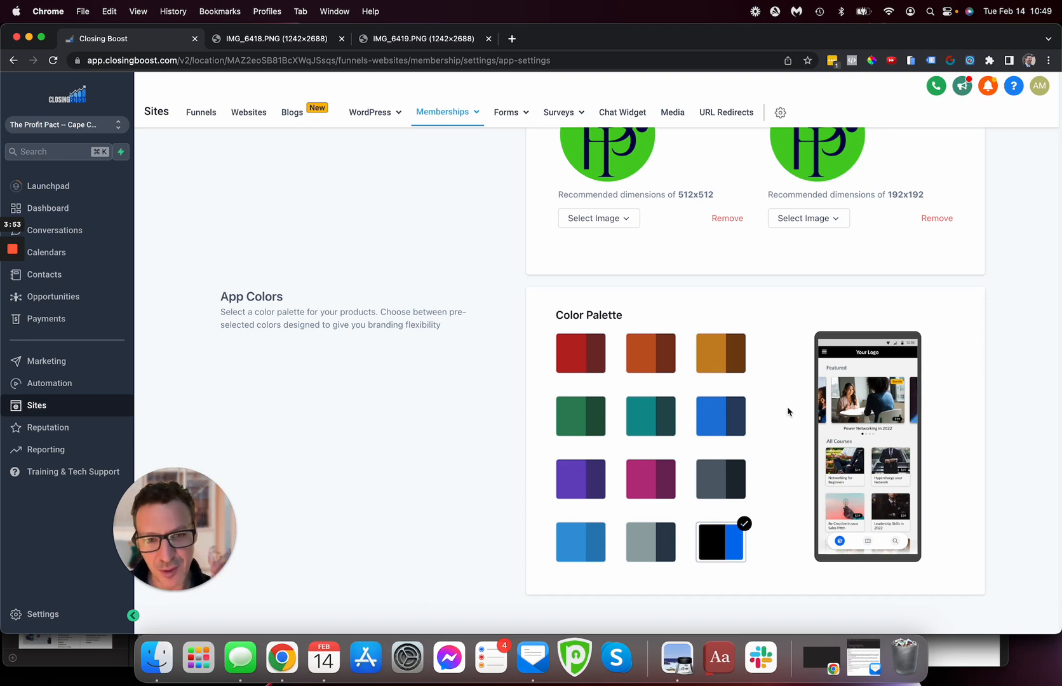
scroll("up", 3)
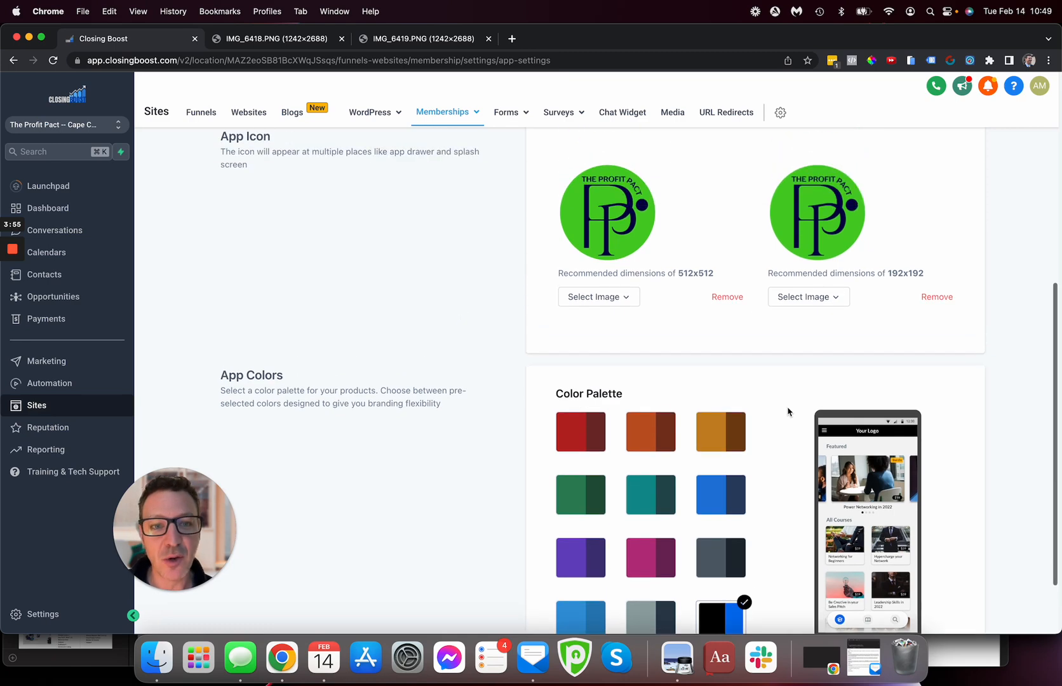
mouse_move(709, 284)
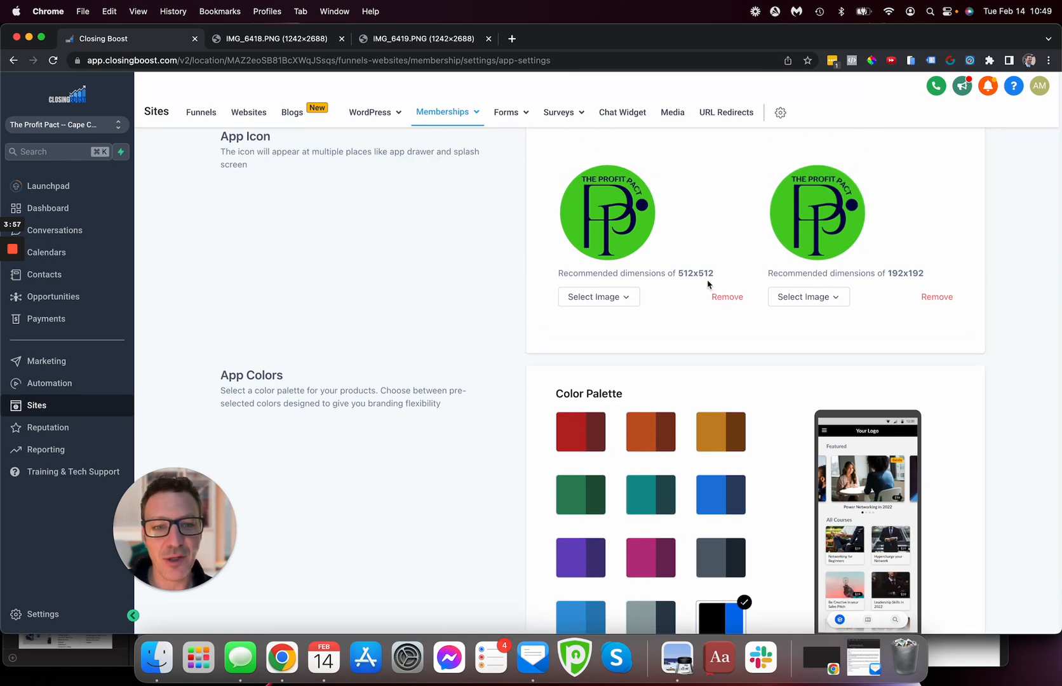
mouse_move(881, 274)
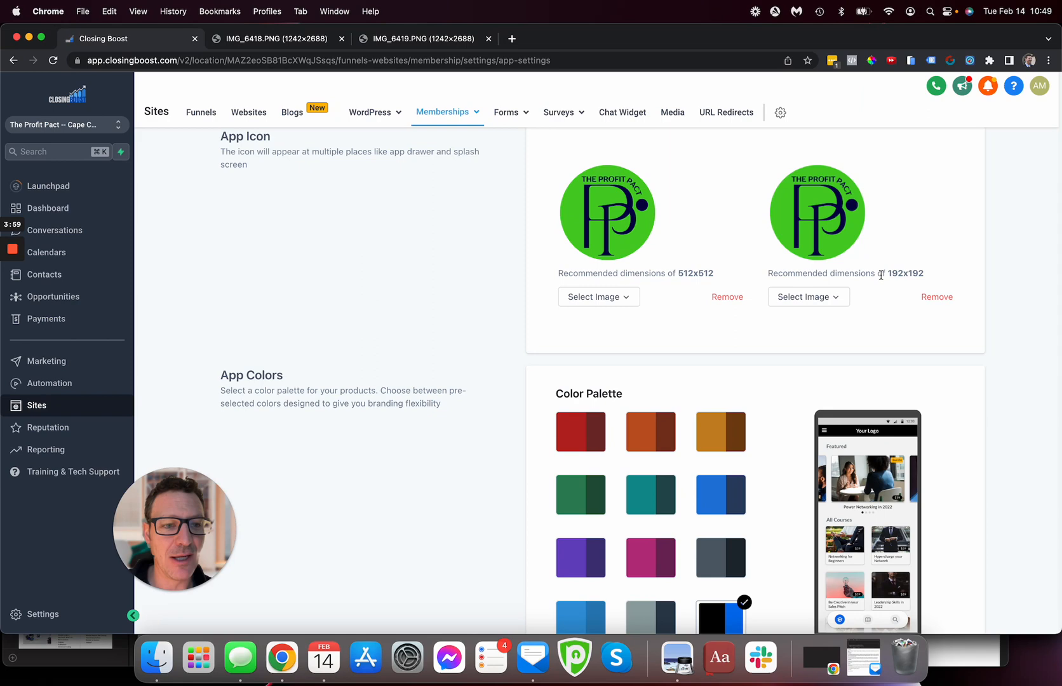
mouse_move(667, 263)
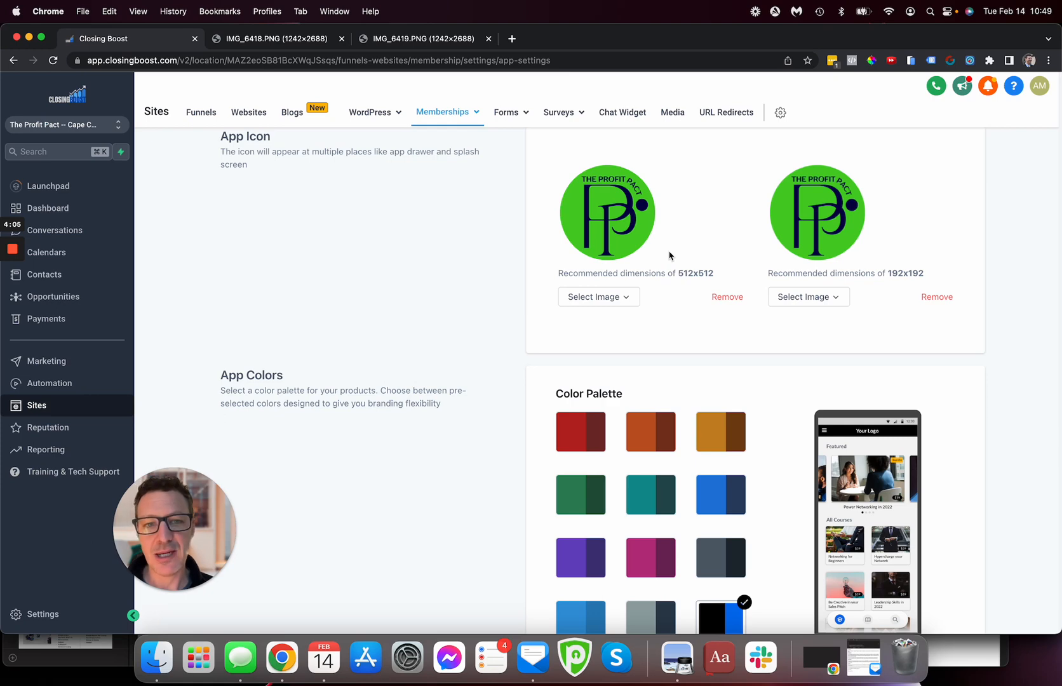
mouse_move(614, 159)
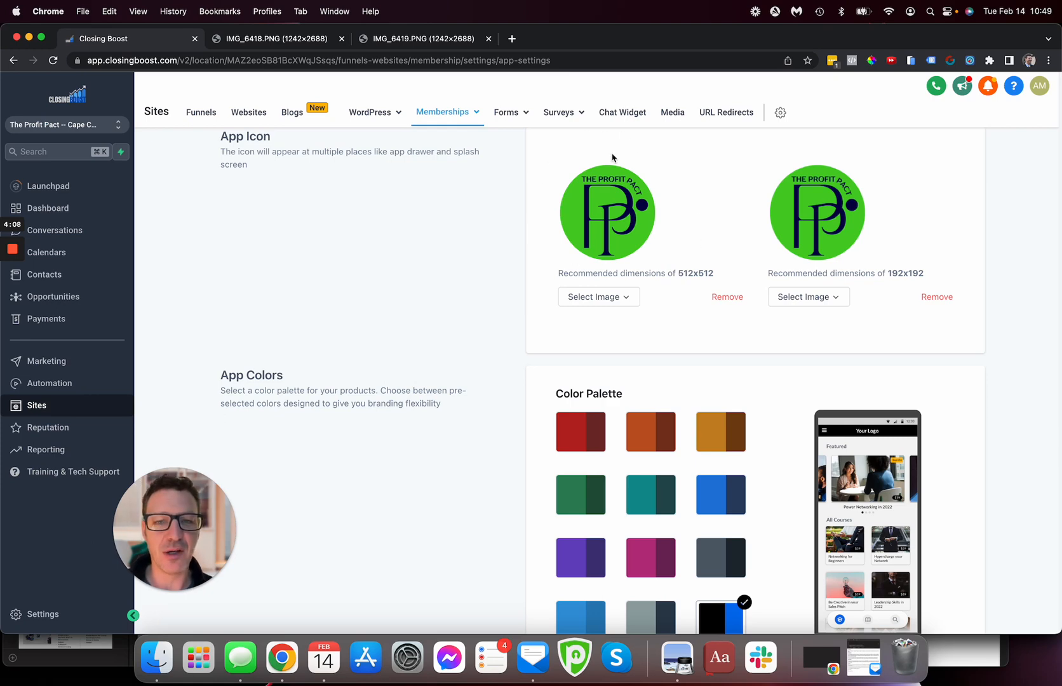
mouse_move(635, 179)
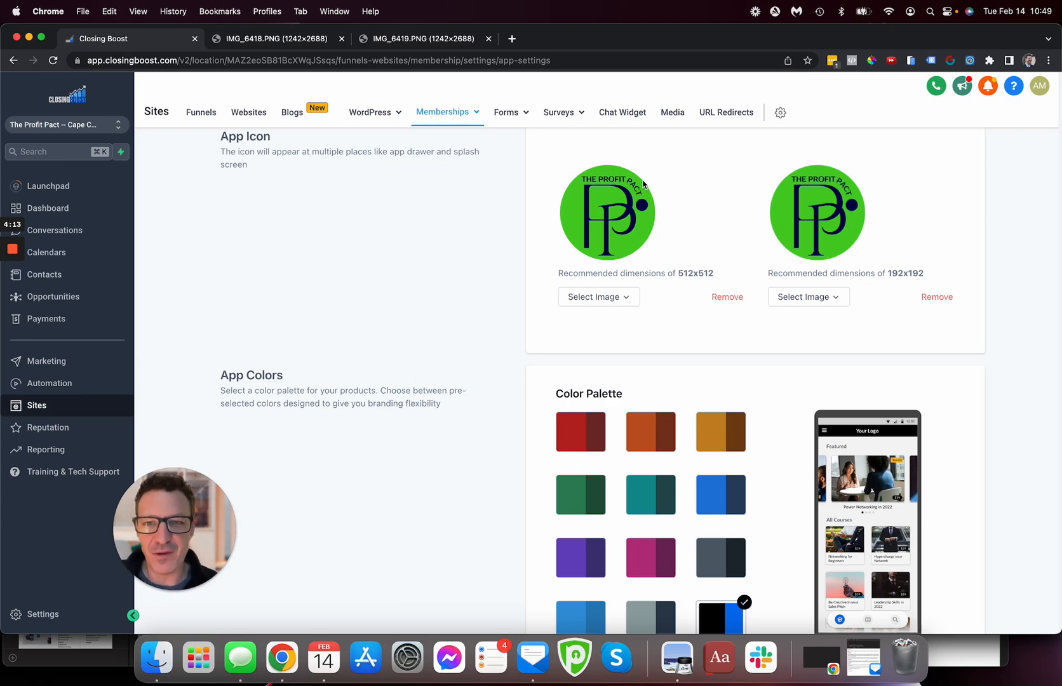
Save the App Settings again using the Save button beside the Enable PWA toggle.
scroll("up", 3)
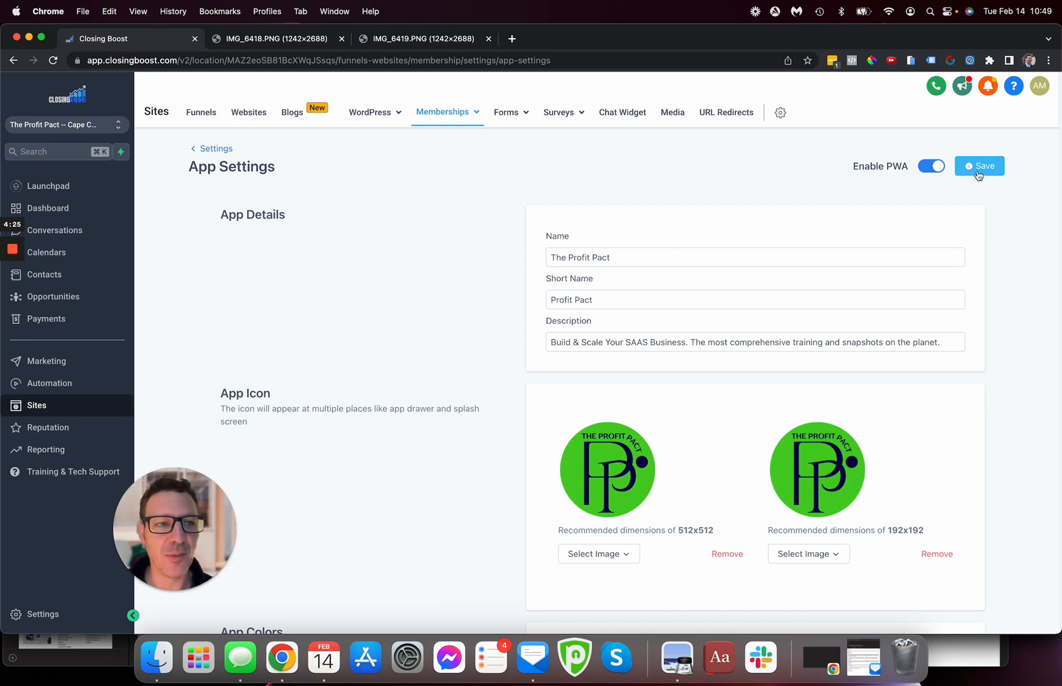
left_click(980, 166)
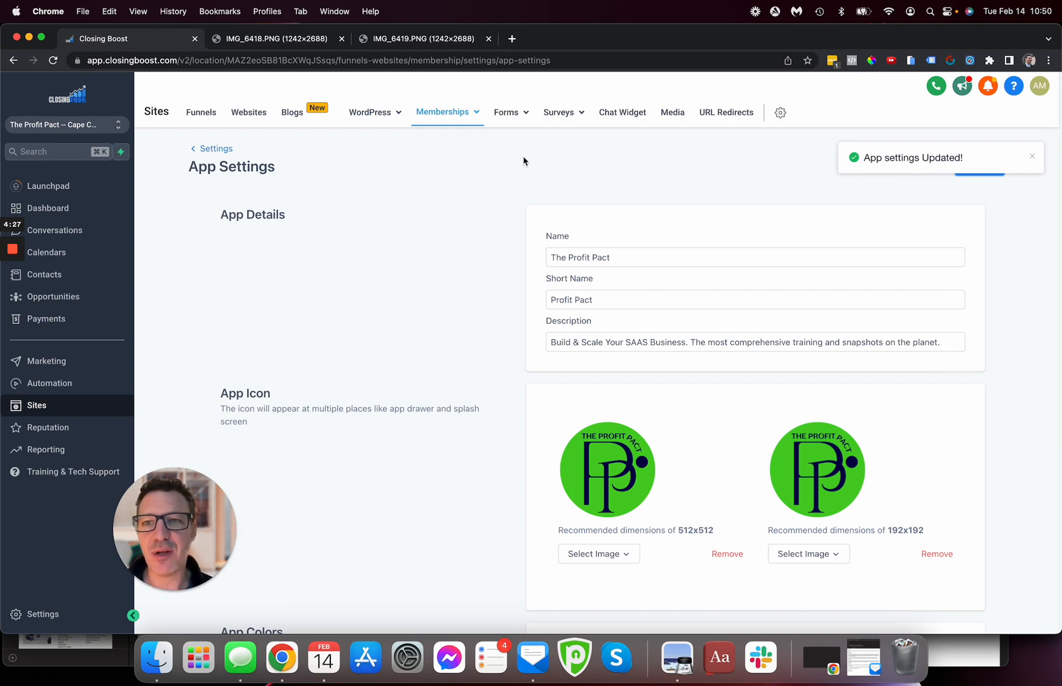
Show the IMG_6418.PNG screenshot of the Install The Profit Pact prompt.
left_click(278, 39)
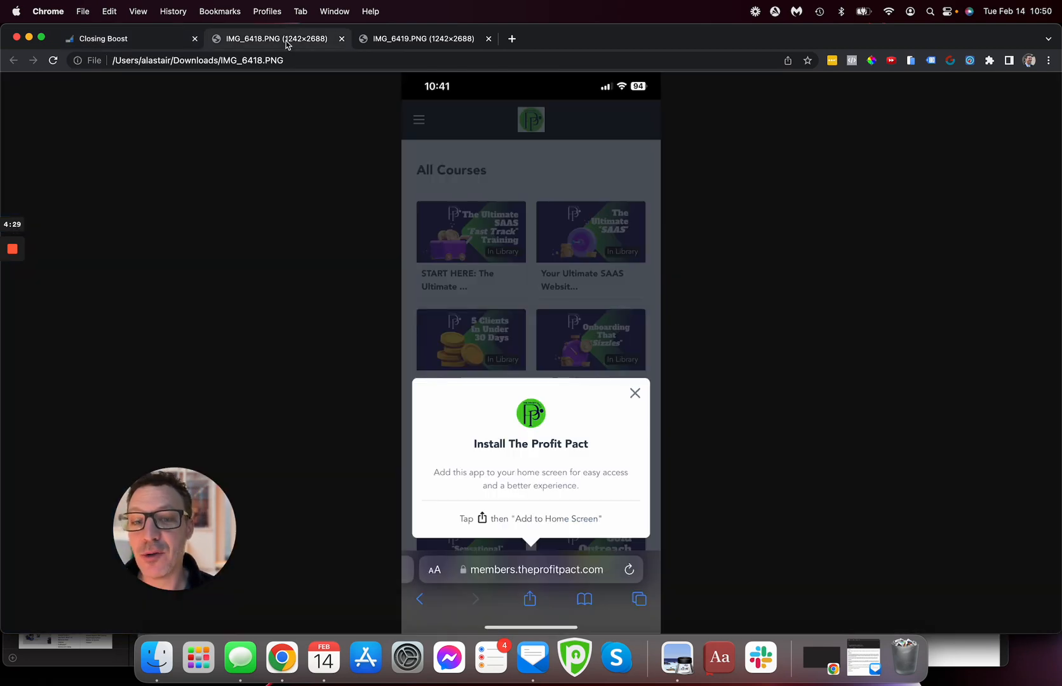
mouse_move(296, 192)
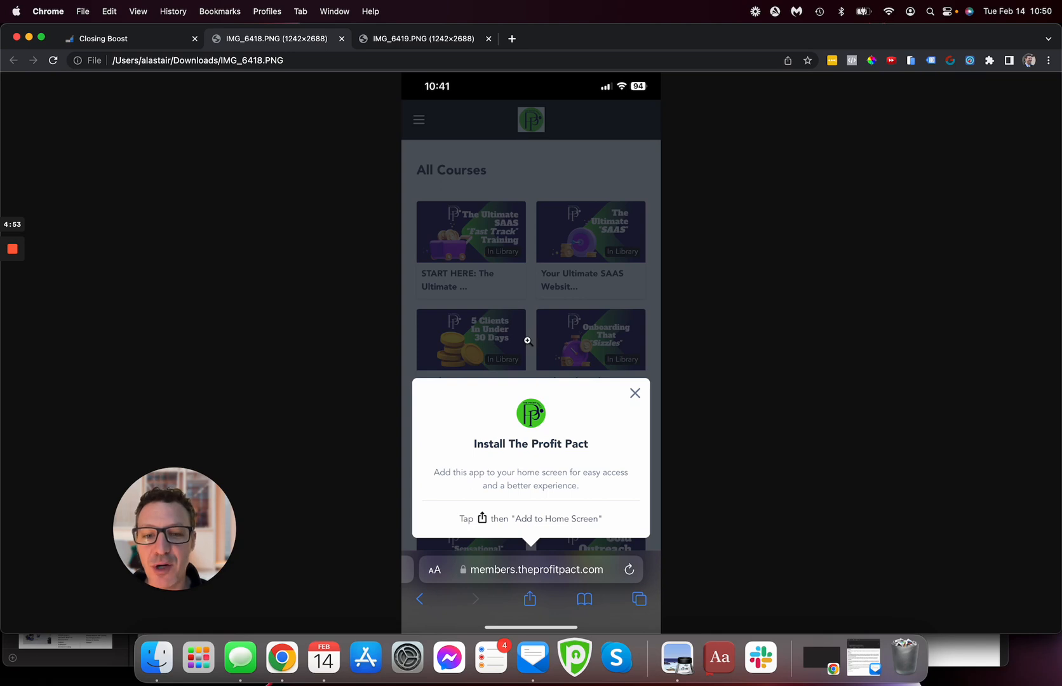
mouse_move(605, 448)
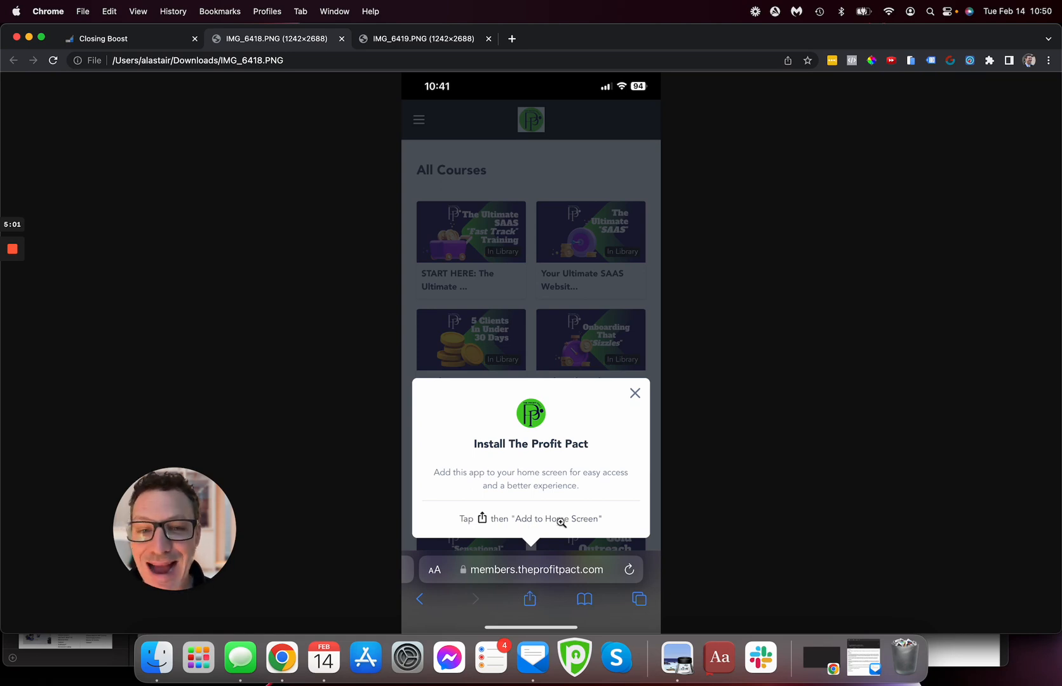
Show the IMG_6419.PNG screenshot with The Profit Pact icon on the home screen.
left_click(420, 38)
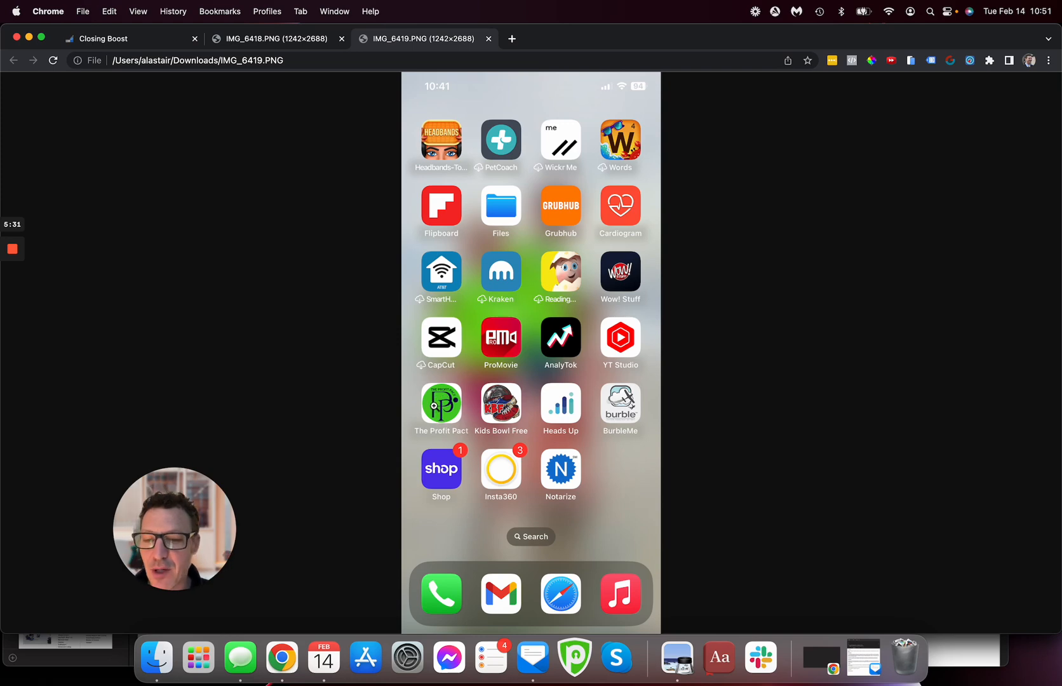
Switch back to the Closing Boost tab showing the PWA-enabled App Settings.
left_click(103, 38)
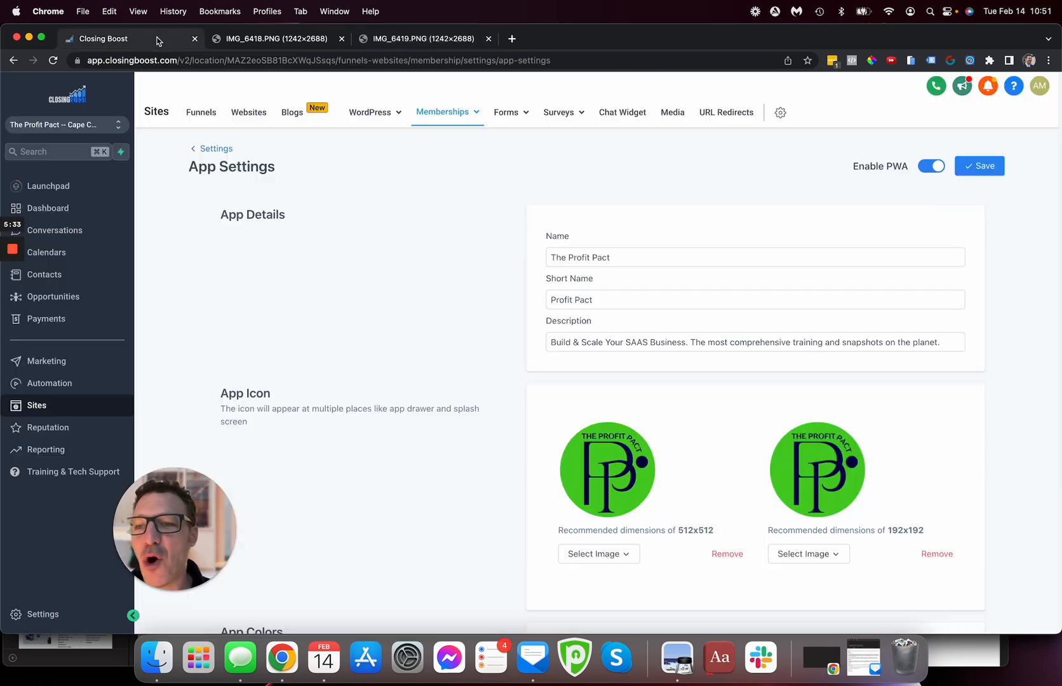
mouse_move(15, 296)
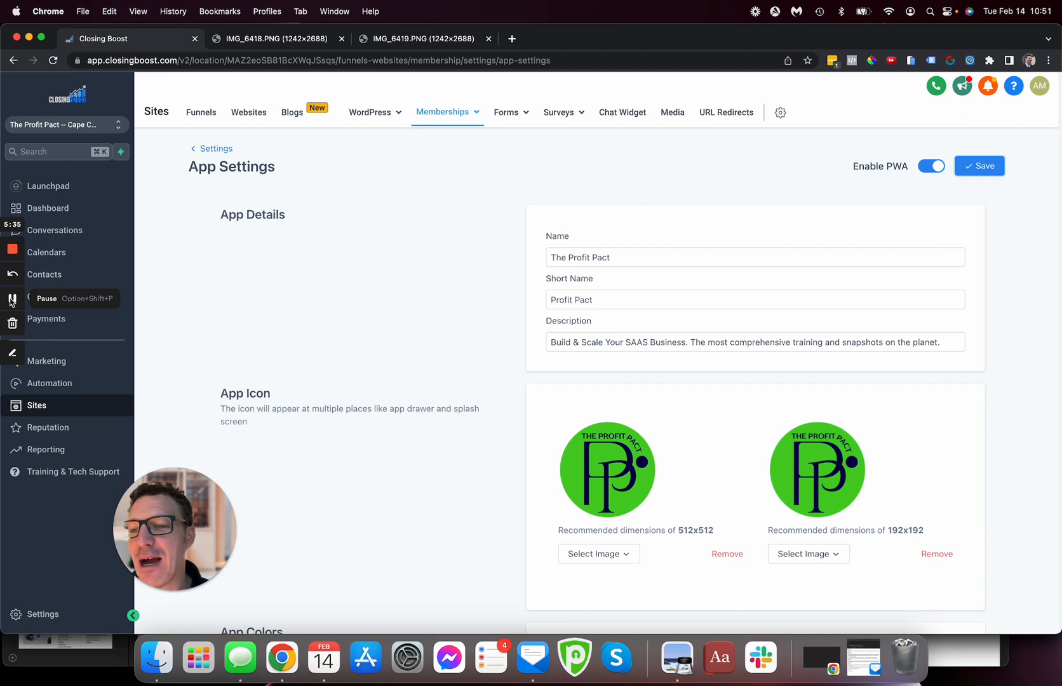
mouse_move(237, 313)
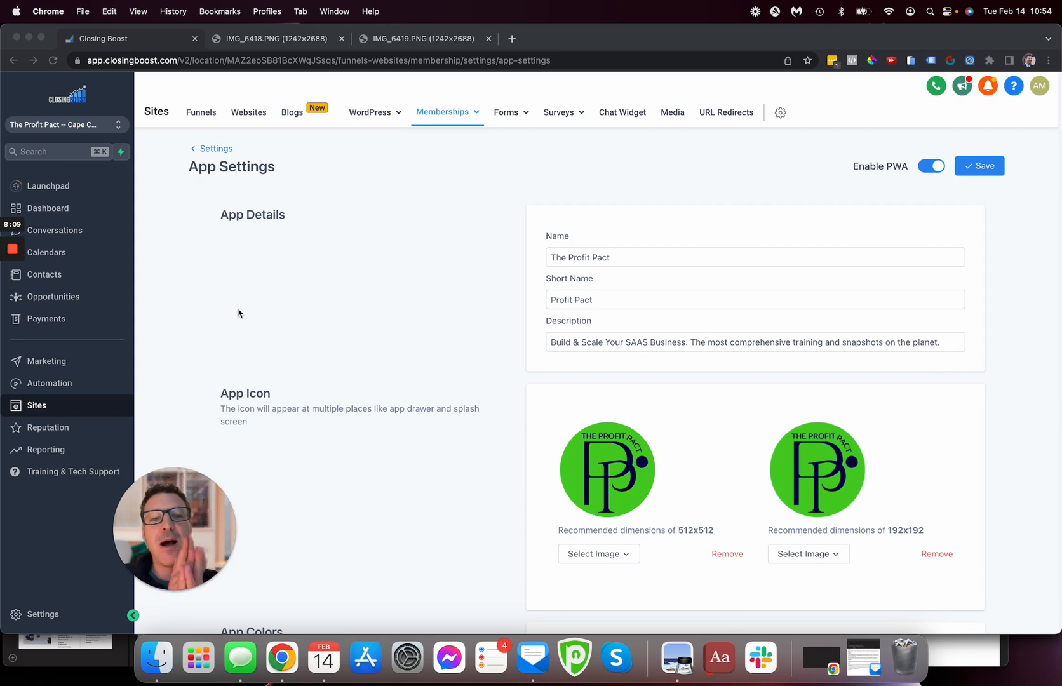
mouse_move(551, 283)
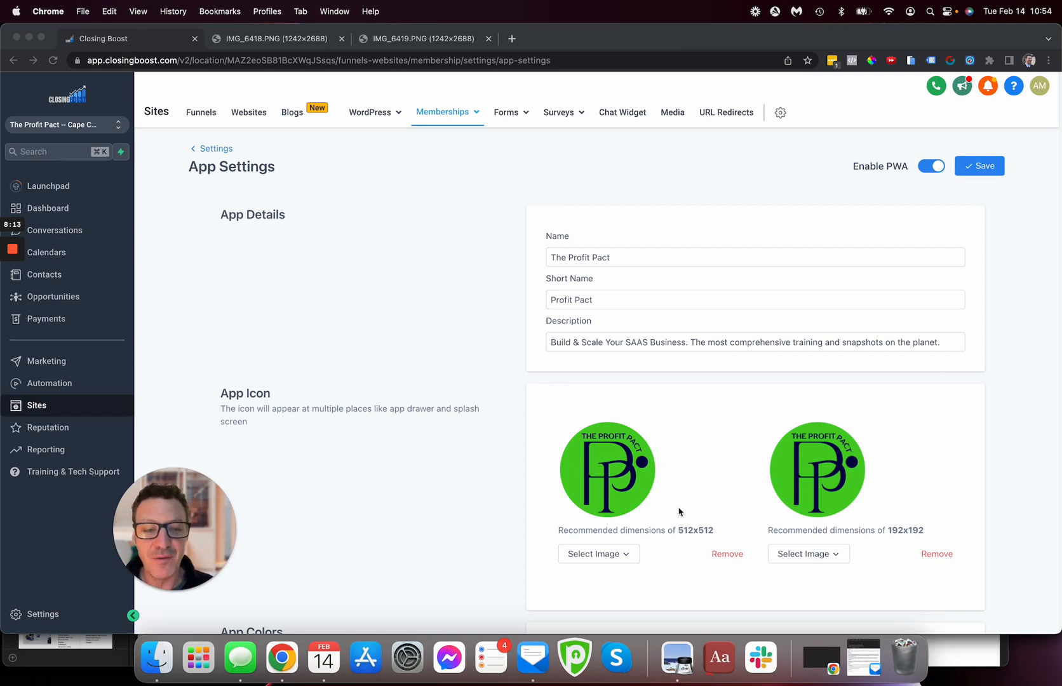
mouse_move(649, 418)
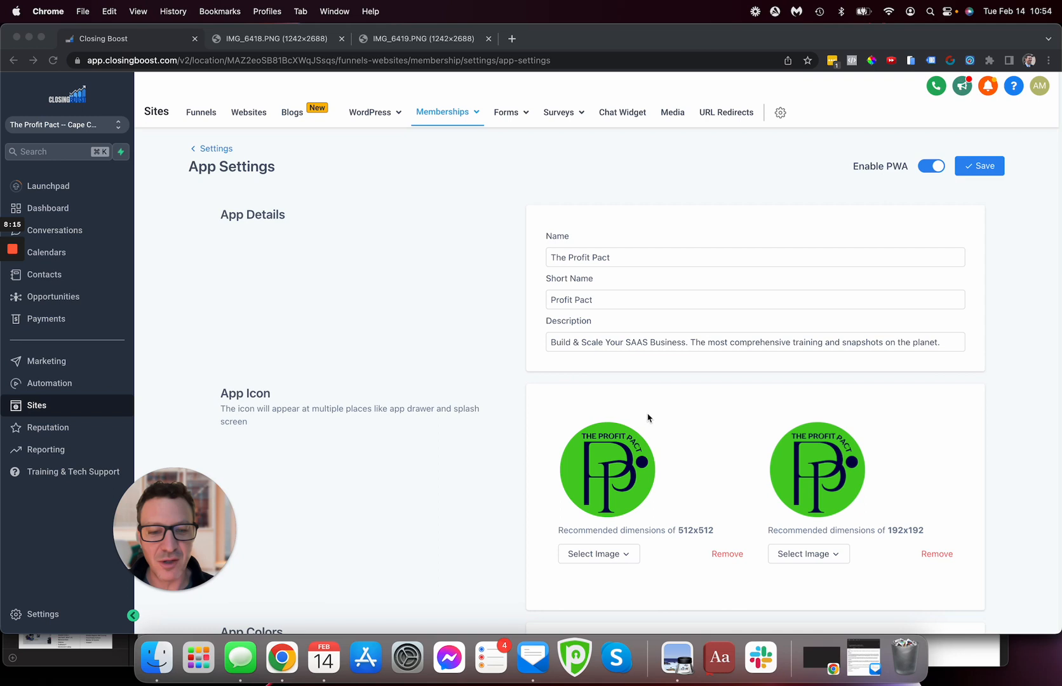
mouse_move(725, 479)
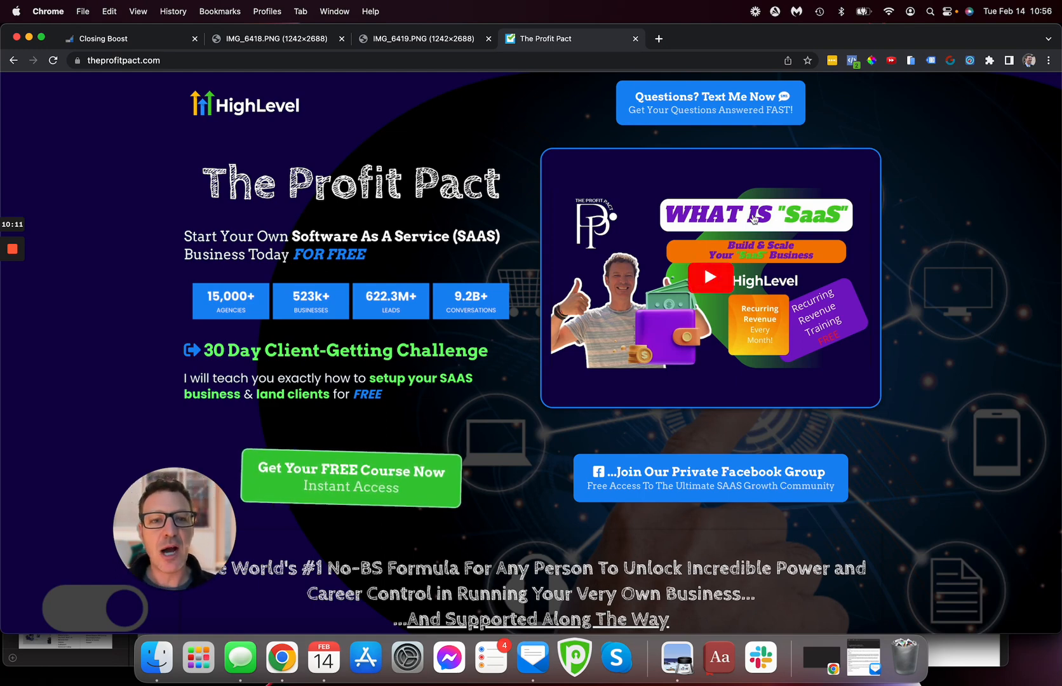
Scroll through the testimonials and SaaS blueprint sections of theprofitpact.com, then back up.
scroll("down", 3)
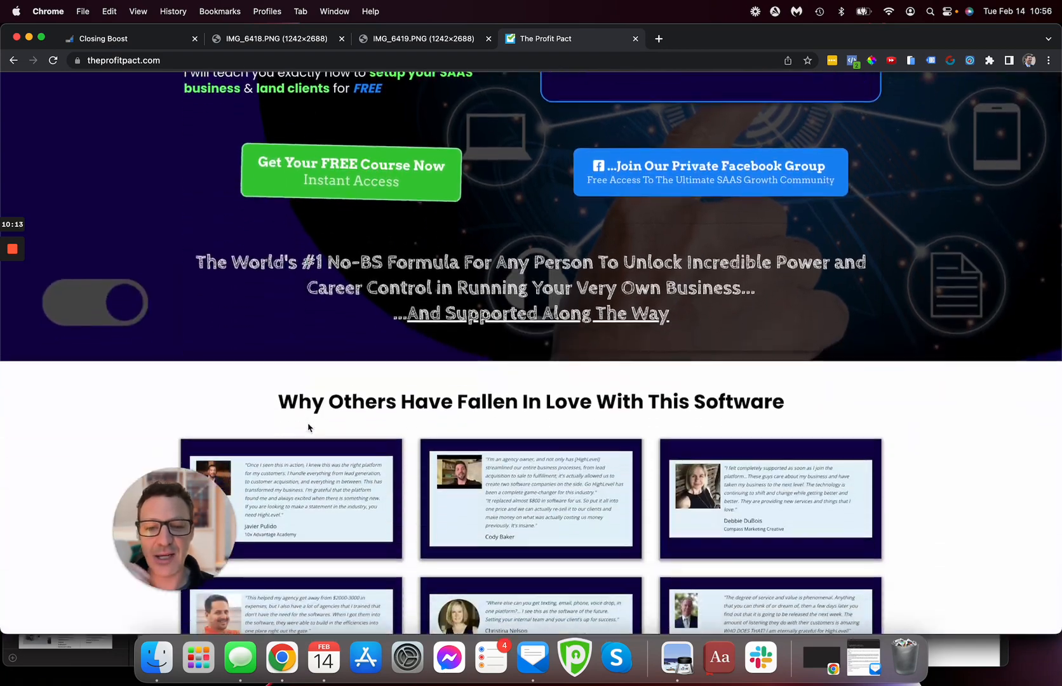
scroll("down", 3)
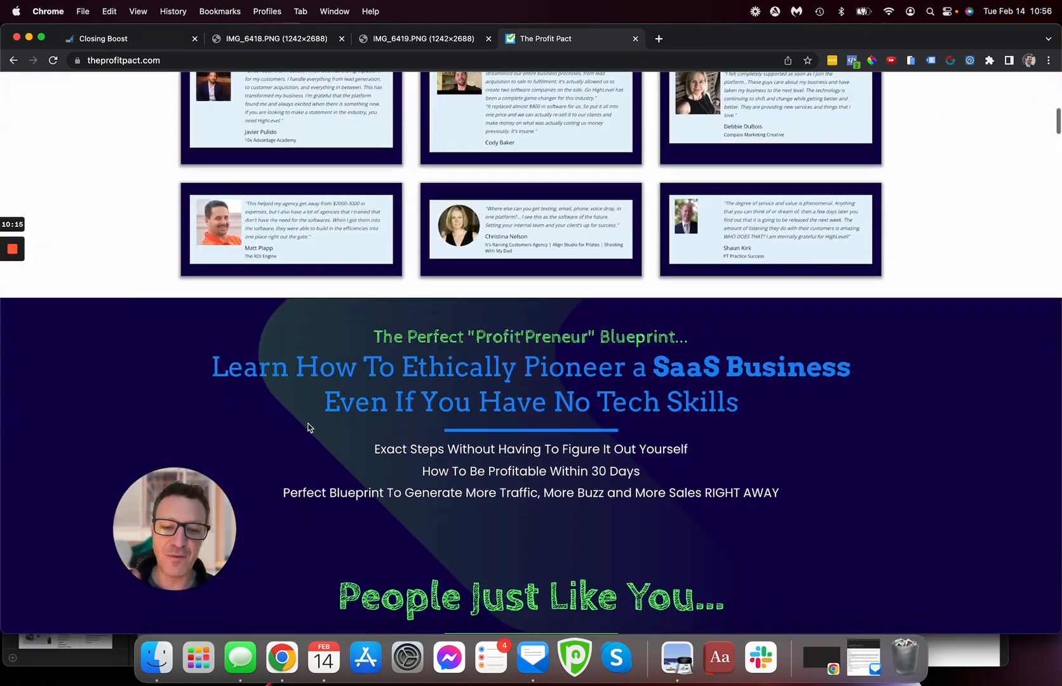
scroll("down", 3)
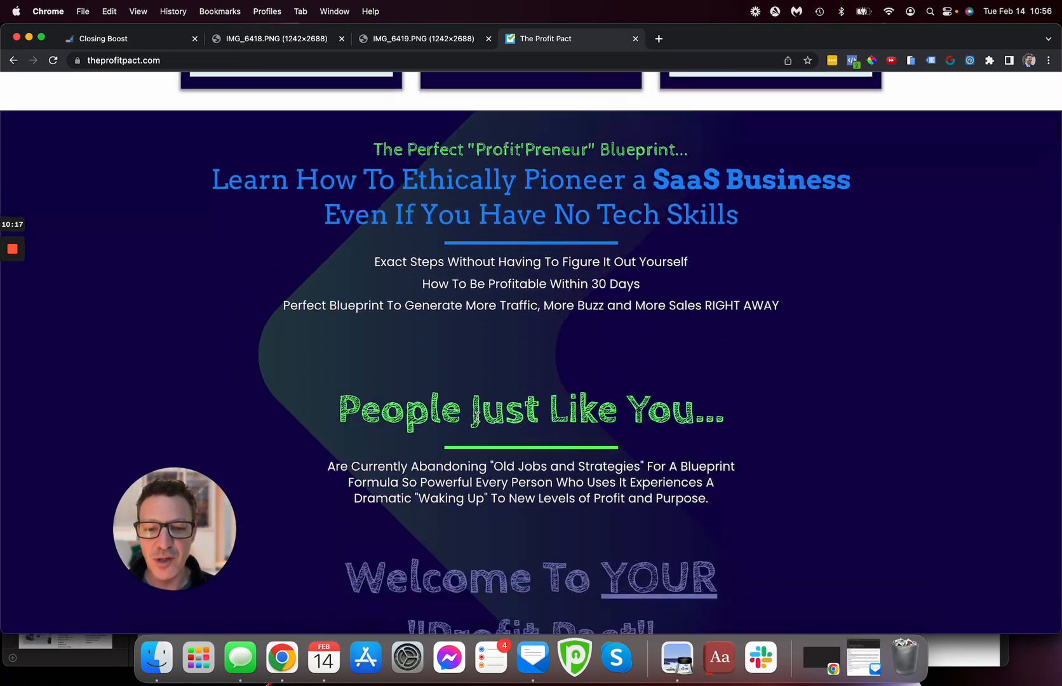
scroll("up", 3)
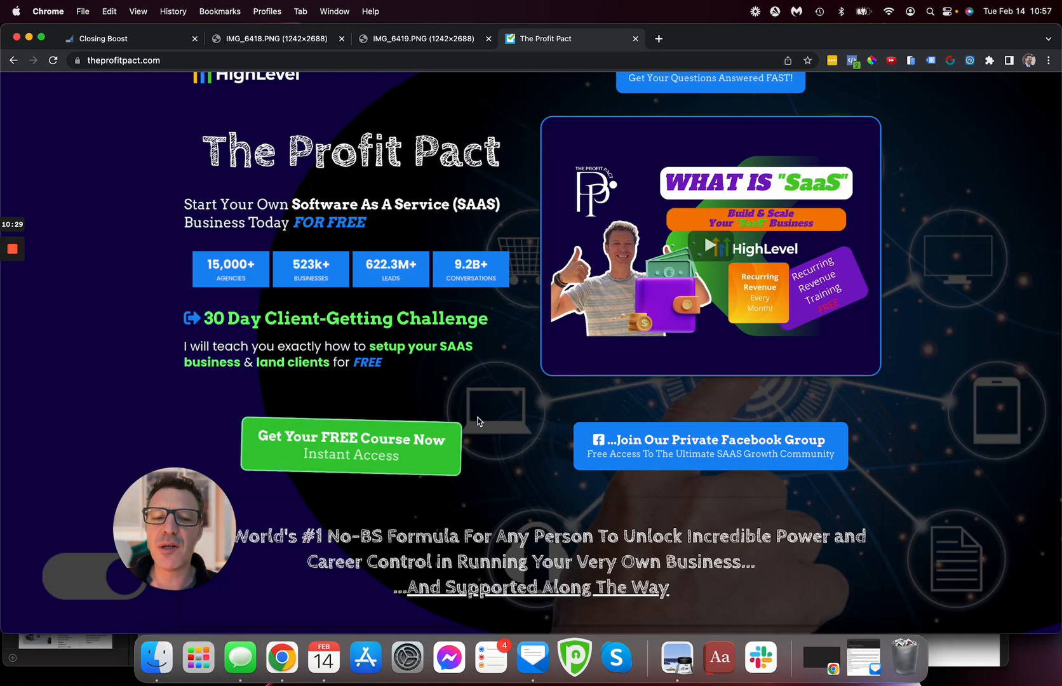
mouse_move(790, 440)
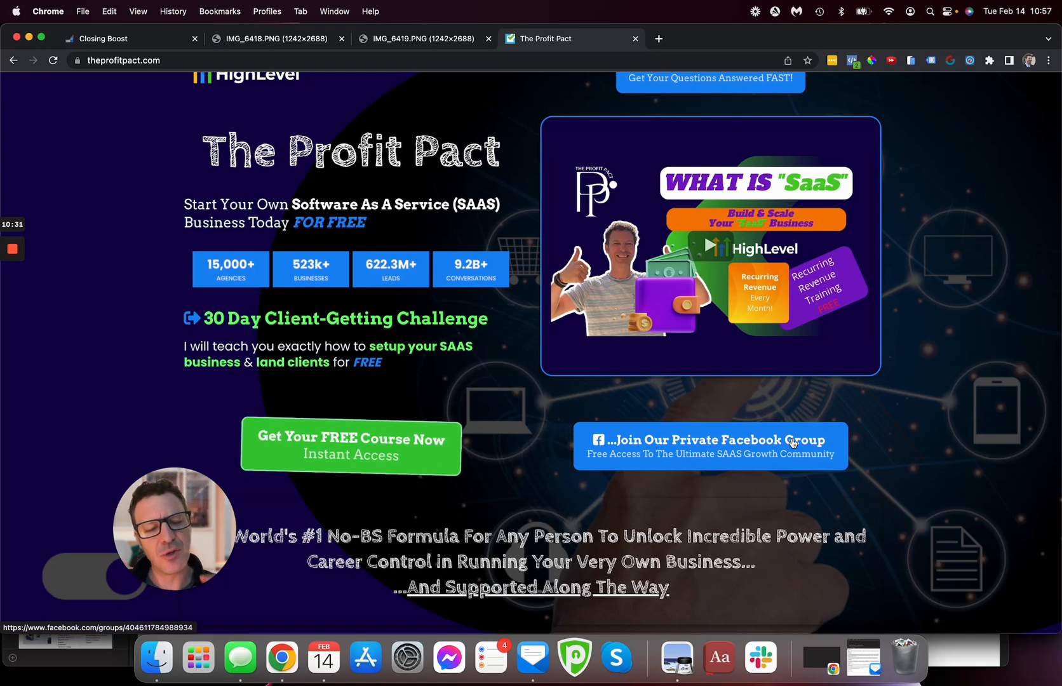
mouse_move(930, 454)
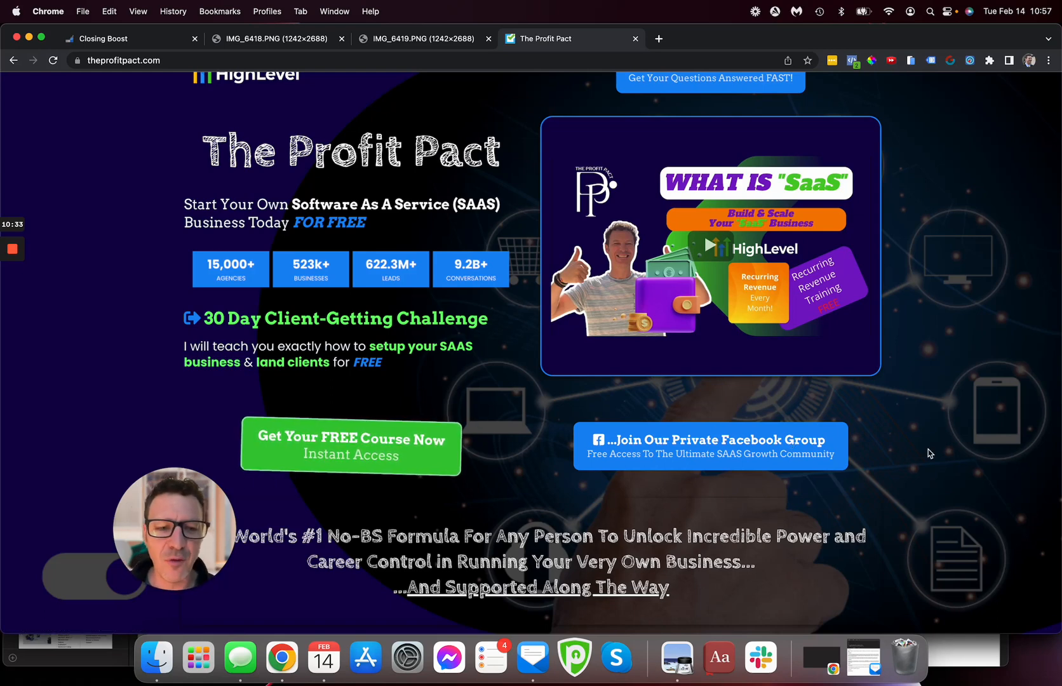
mouse_move(886, 435)
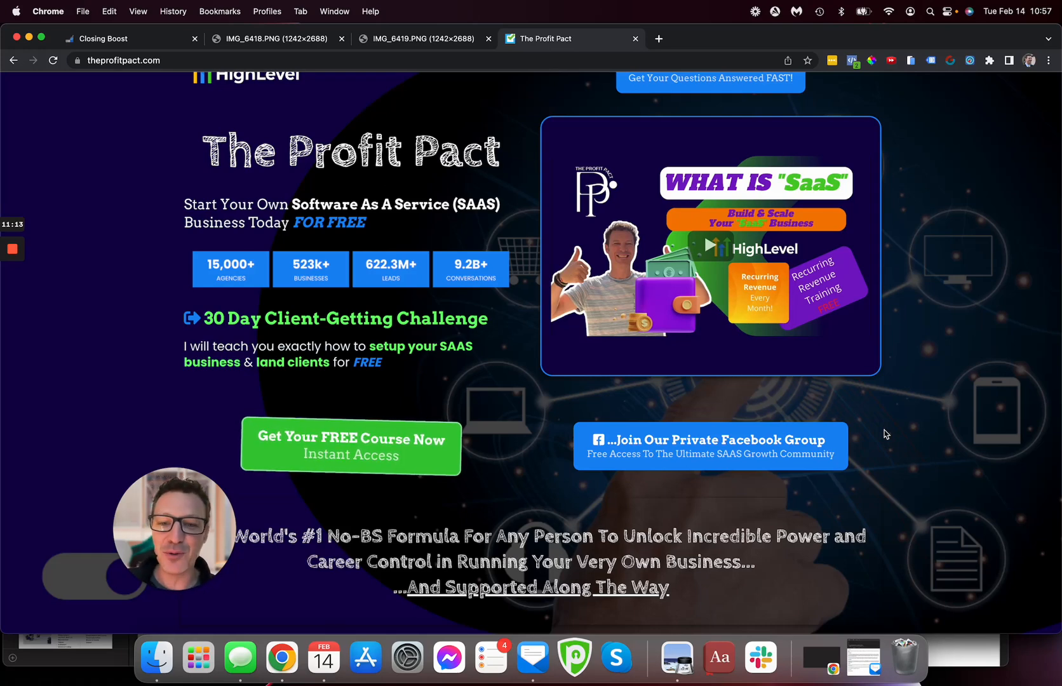
mouse_move(68, 255)
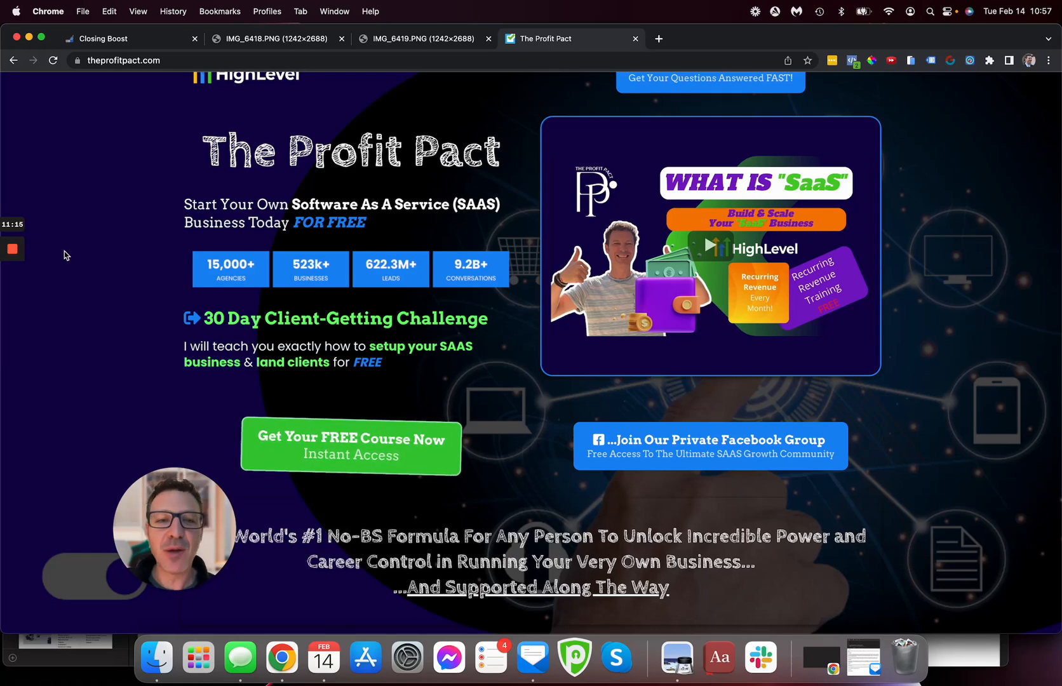